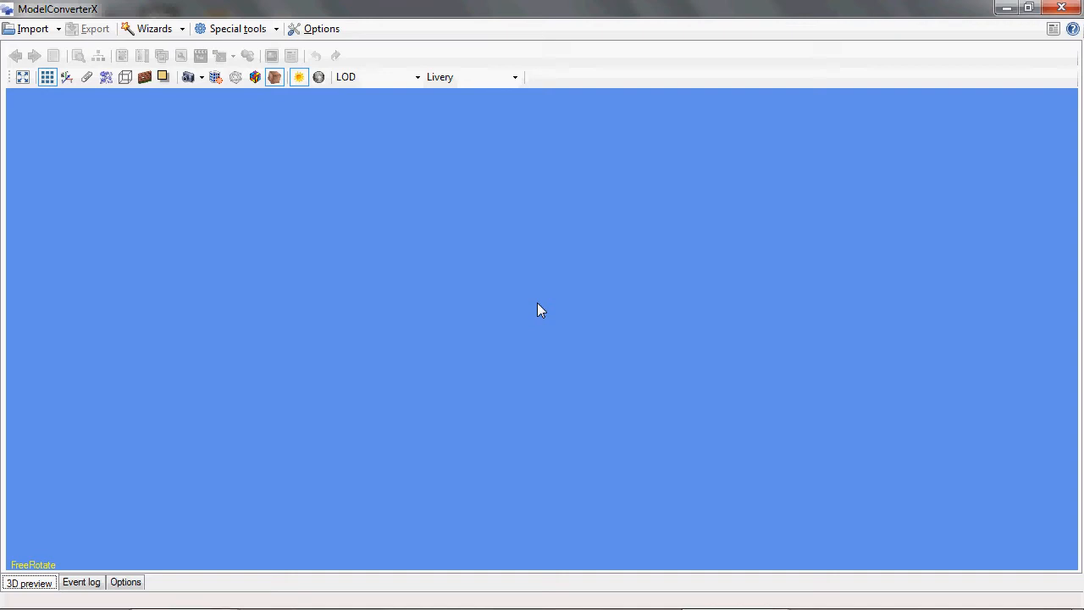
Step: Start an import and fill in the test_files\anim_test.MDL path in the Open dialog
left_click(32, 28)
type("c:\\flightsim\\tools\\ASToFra\\")
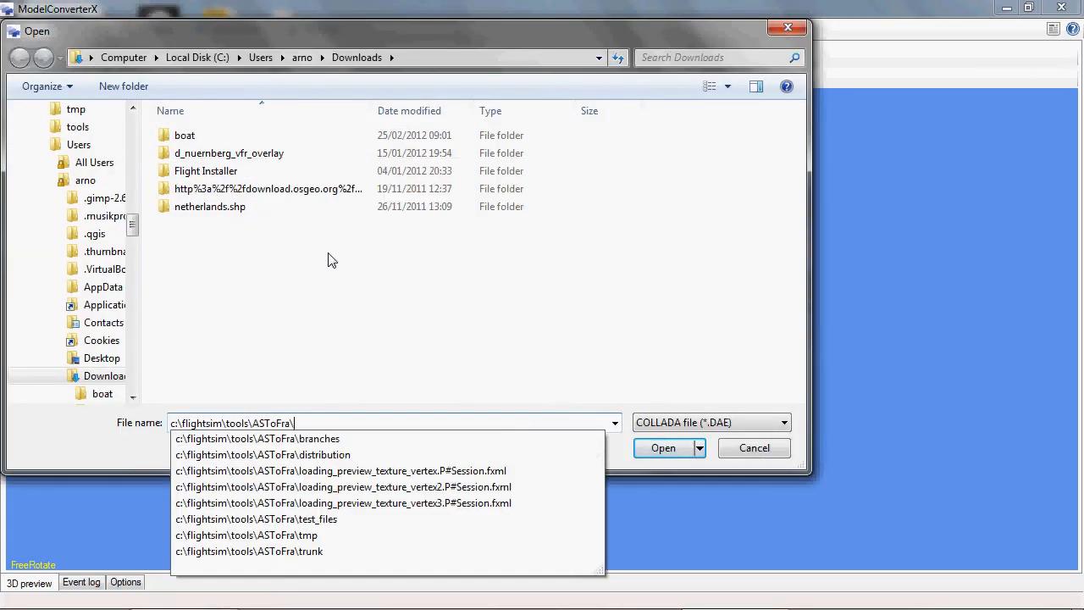
left_click(257, 520)
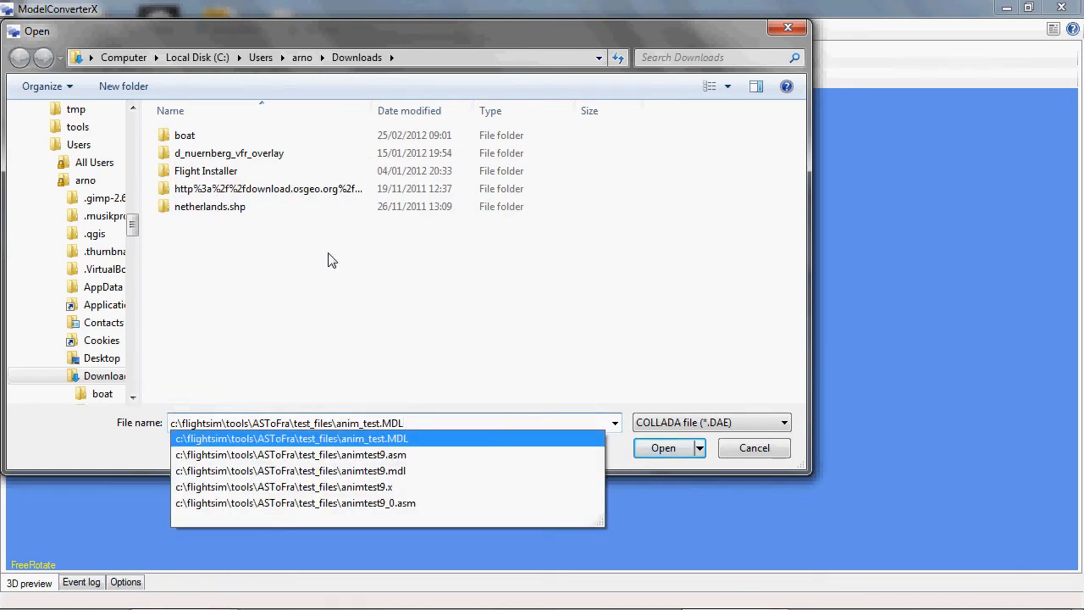
Step: Load anim_test.MDL, orbit the cubes, and scrub the animation to frames 81, 31, then 0
left_click(663, 447)
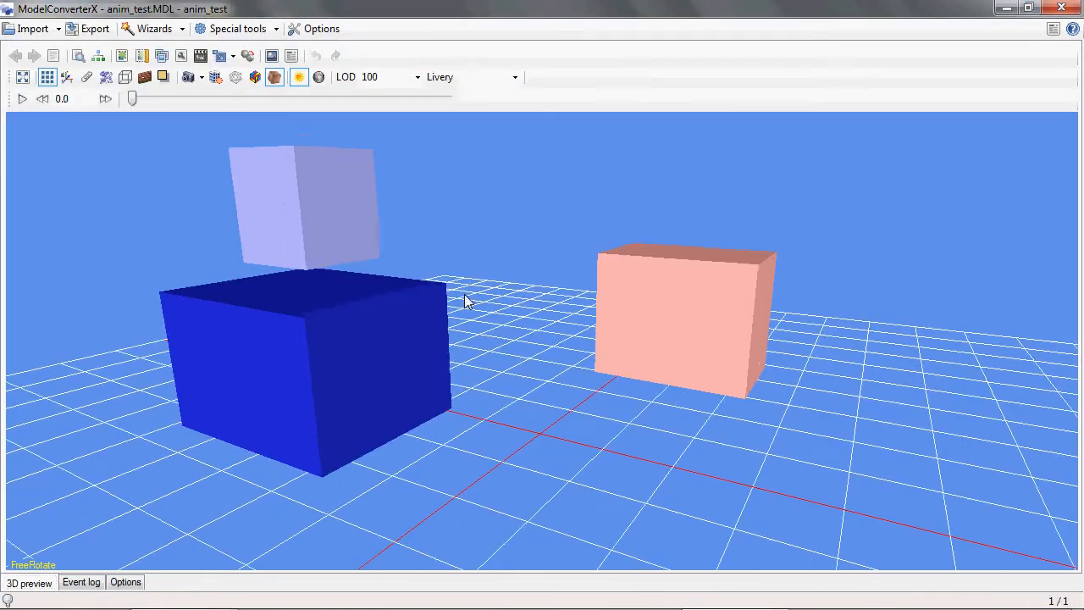
left_click_drag(466, 301, 521, 330)
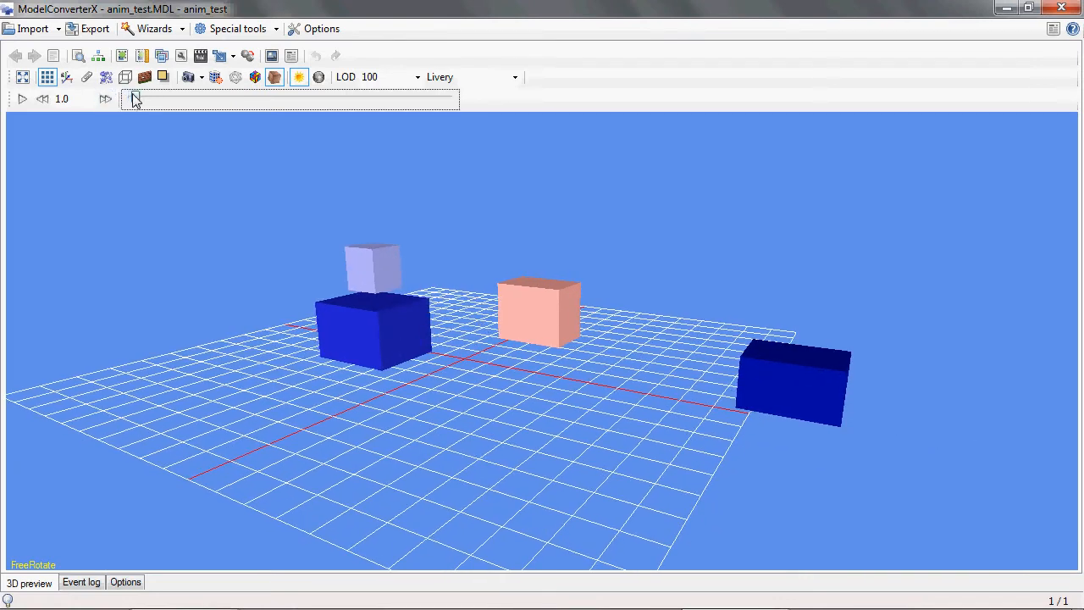
left_click_drag(133, 98, 387, 98)
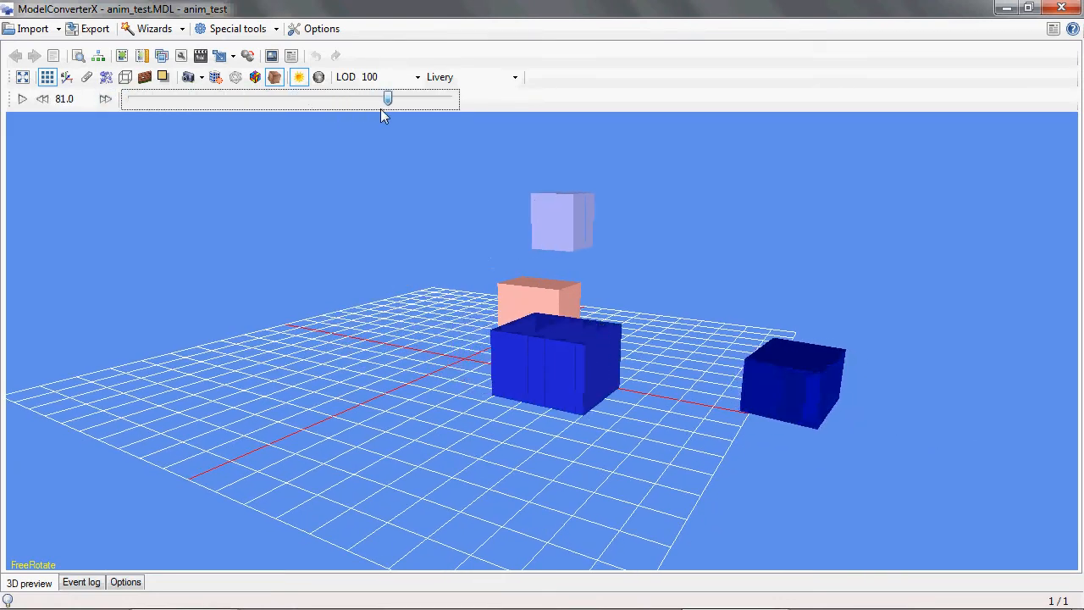
left_click_drag(387, 98, 322, 99)
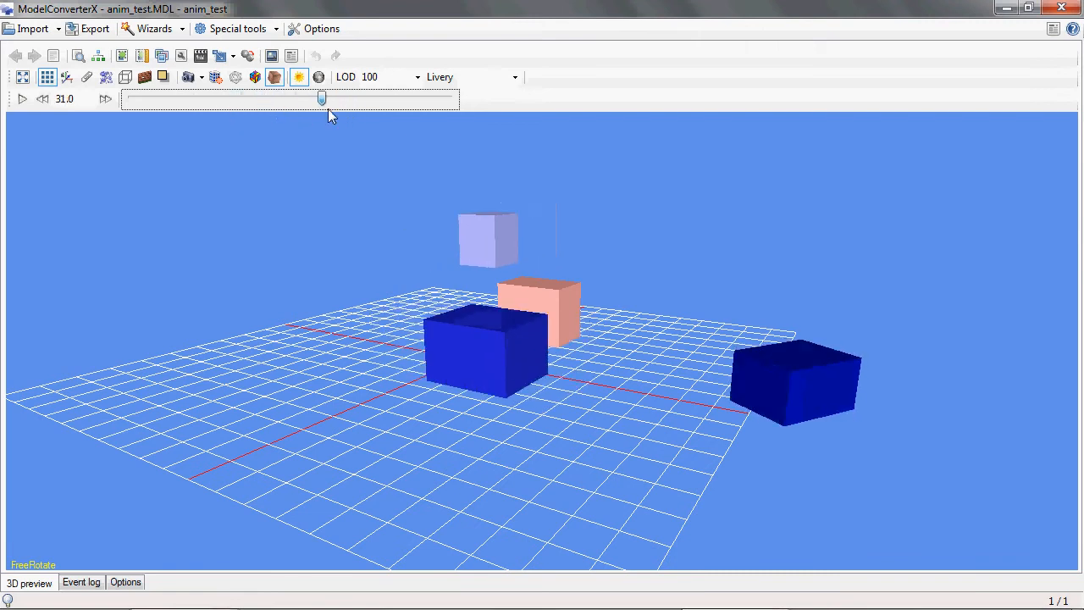
left_click_drag(322, 99, 143, 98)
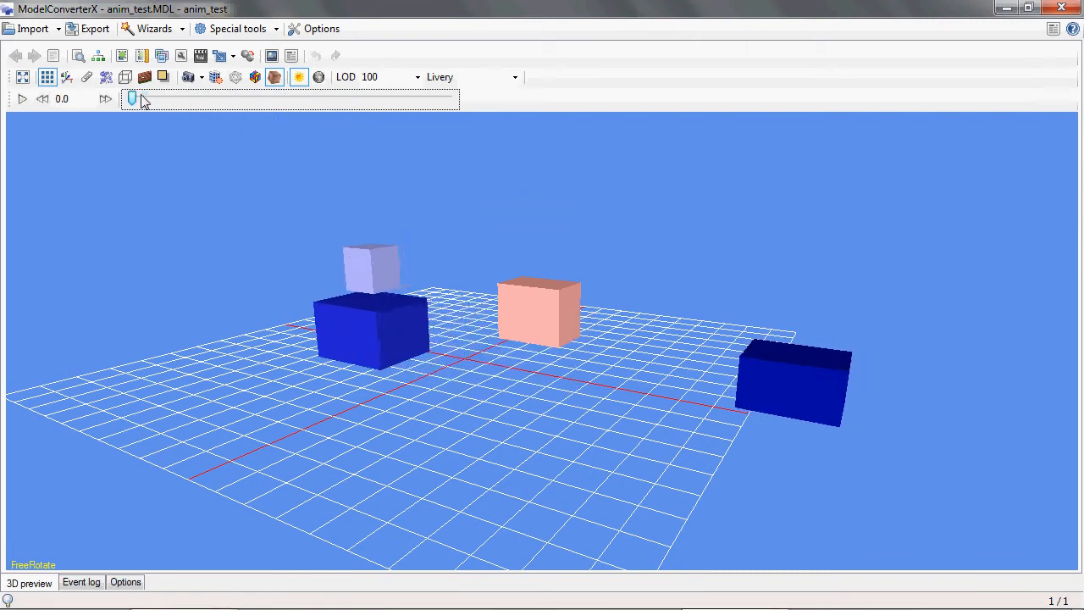
mouse_move(201, 55)
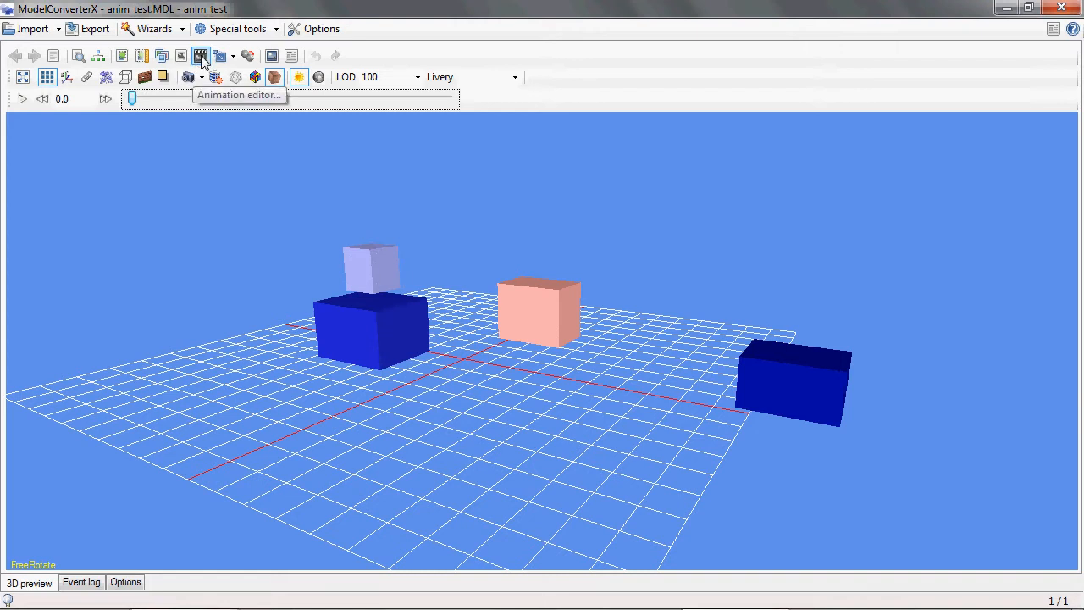
Step: Bring up the Animation Editor with its three 100-frame Standard animations and reposition its window
left_click(200, 55)
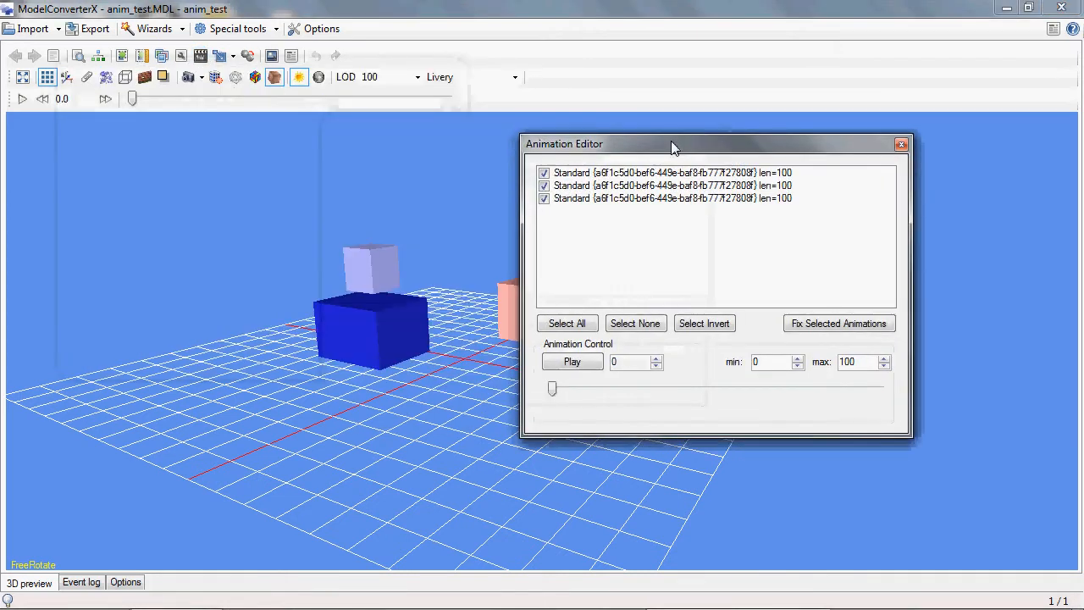
left_click_drag(674, 143, 741, 135)
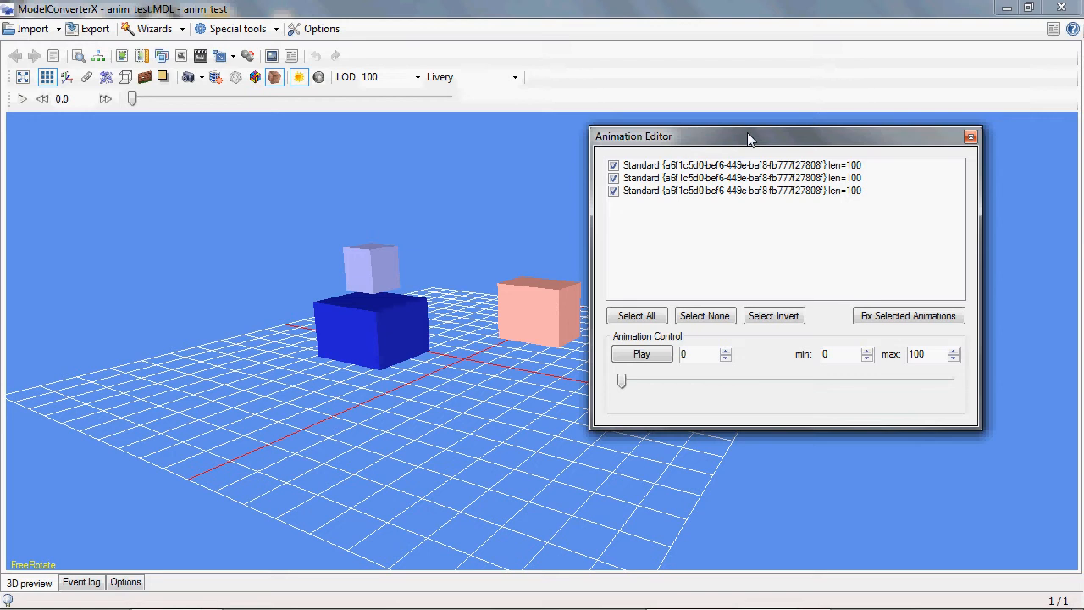
mouse_move(695, 195)
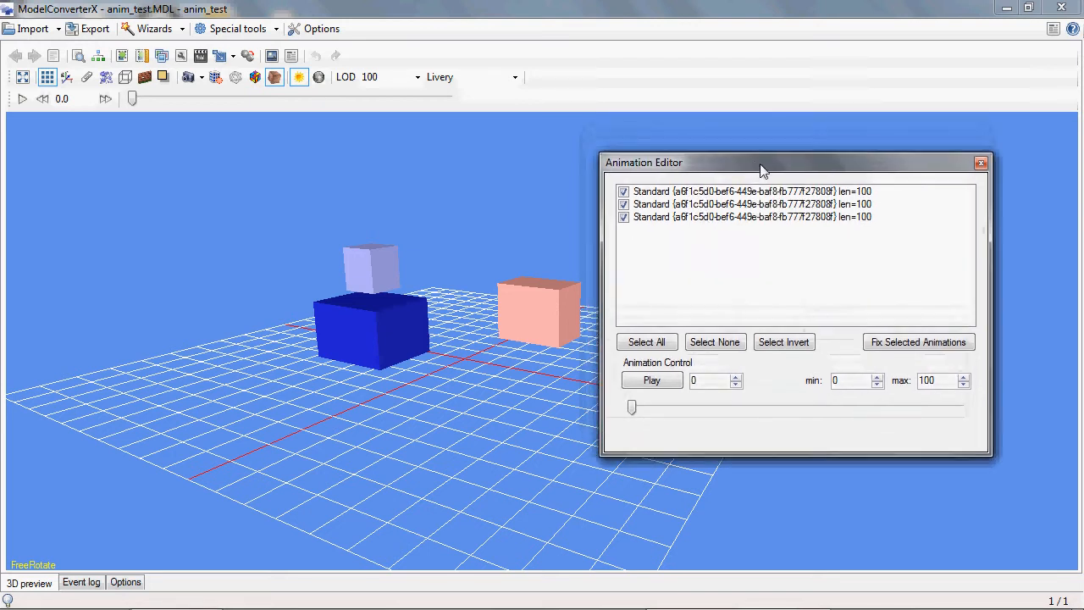
left_click_drag(761, 163, 797, 179)
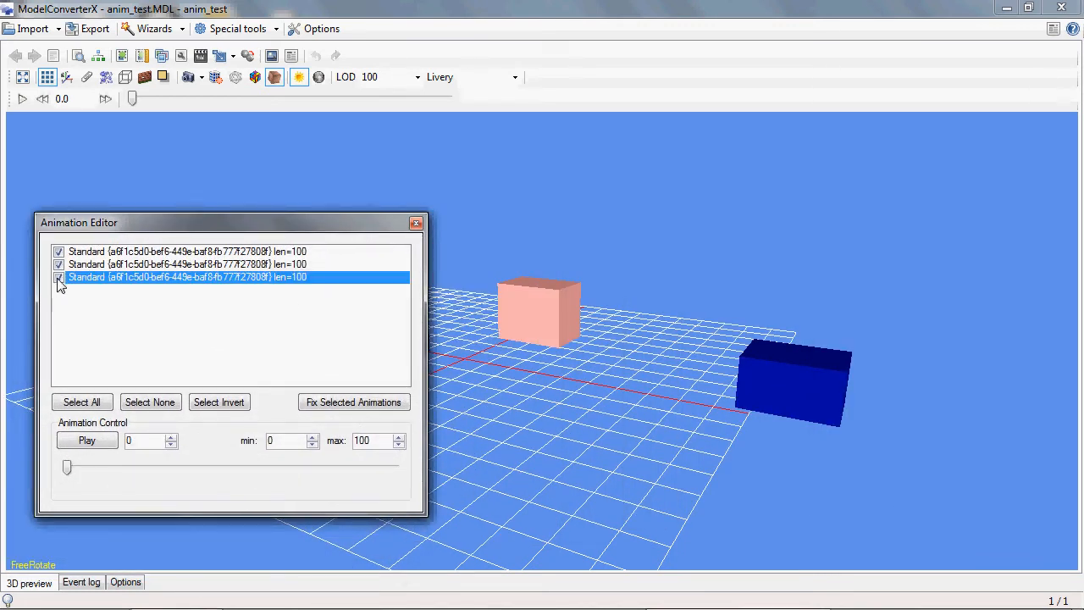
Step: Untick the third animation and scrub the preview through frame 67 to frame 73
left_click_drag(68, 467, 103, 467)
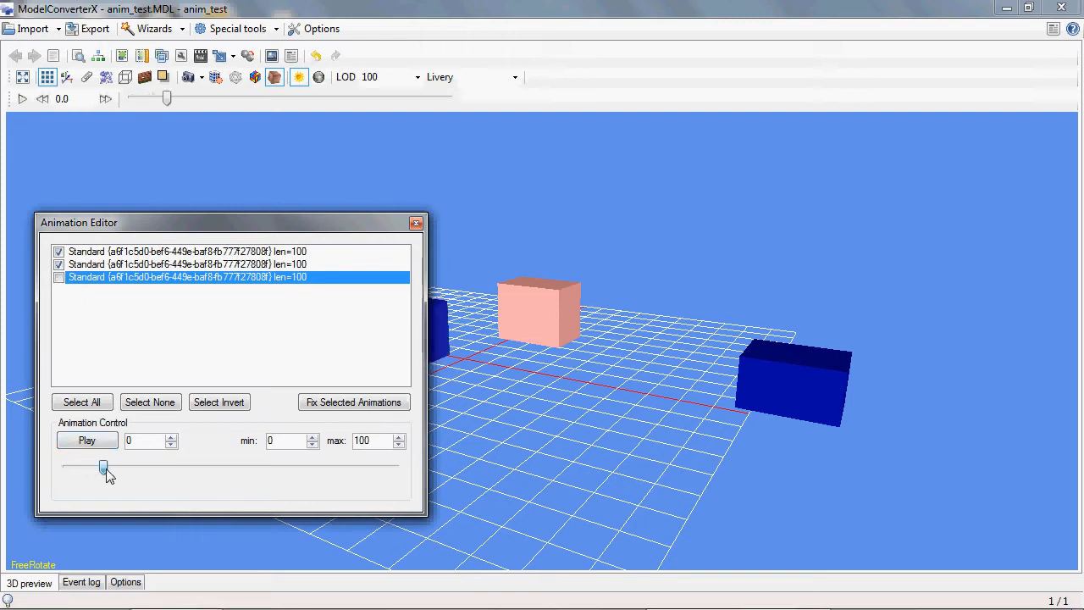
left_click_drag(102, 467, 287, 467)
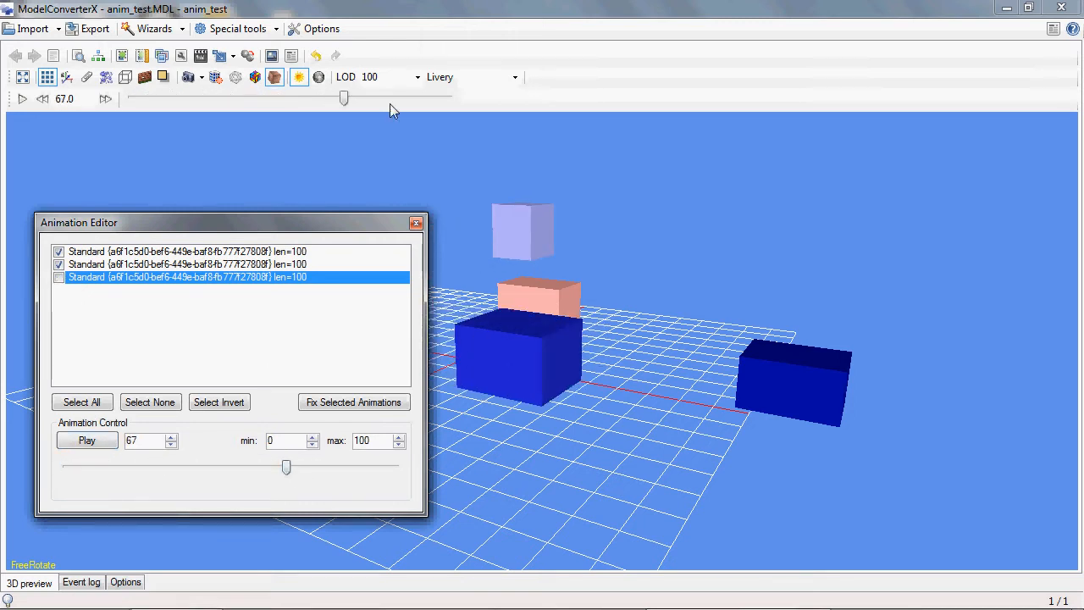
left_click_drag(287, 467, 307, 466)
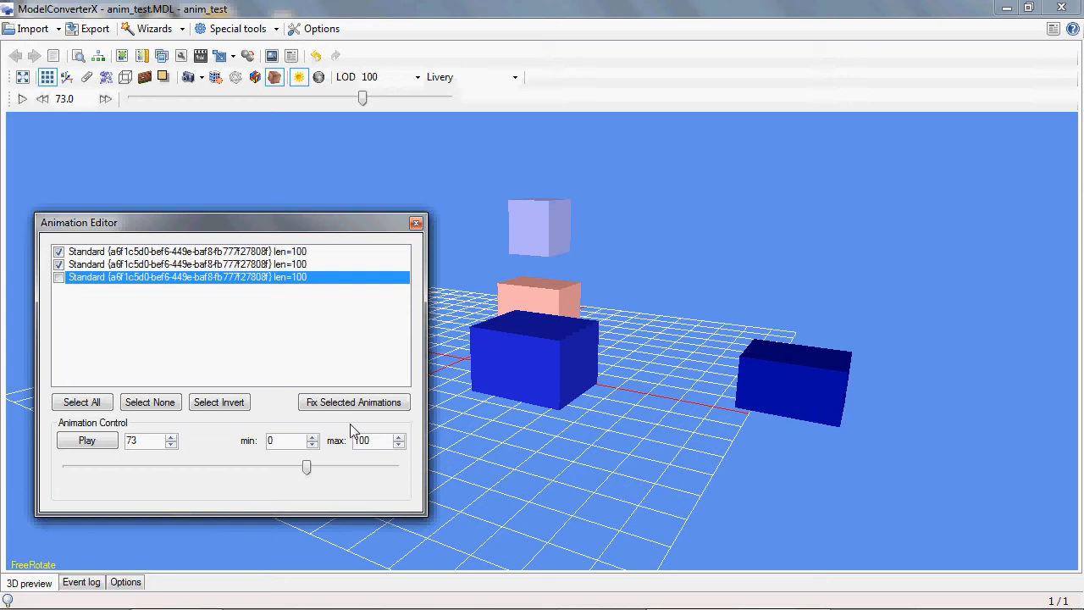
mouse_move(219, 401)
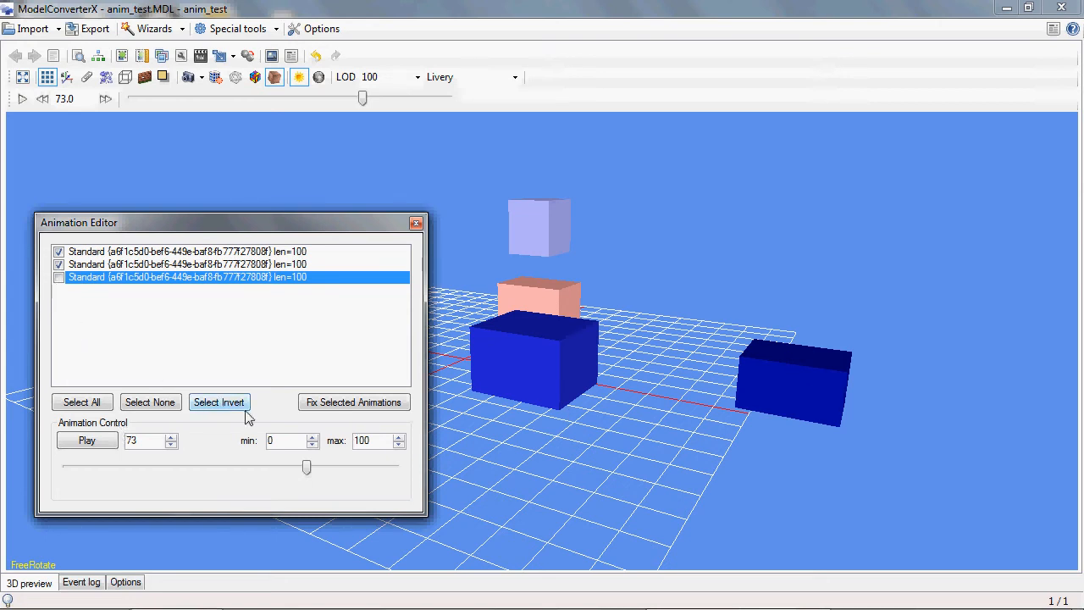
Step: Invert the ticks so only the third animation is on, scrubbing frames 77, 58, 39, then 45
left_click(218, 402)
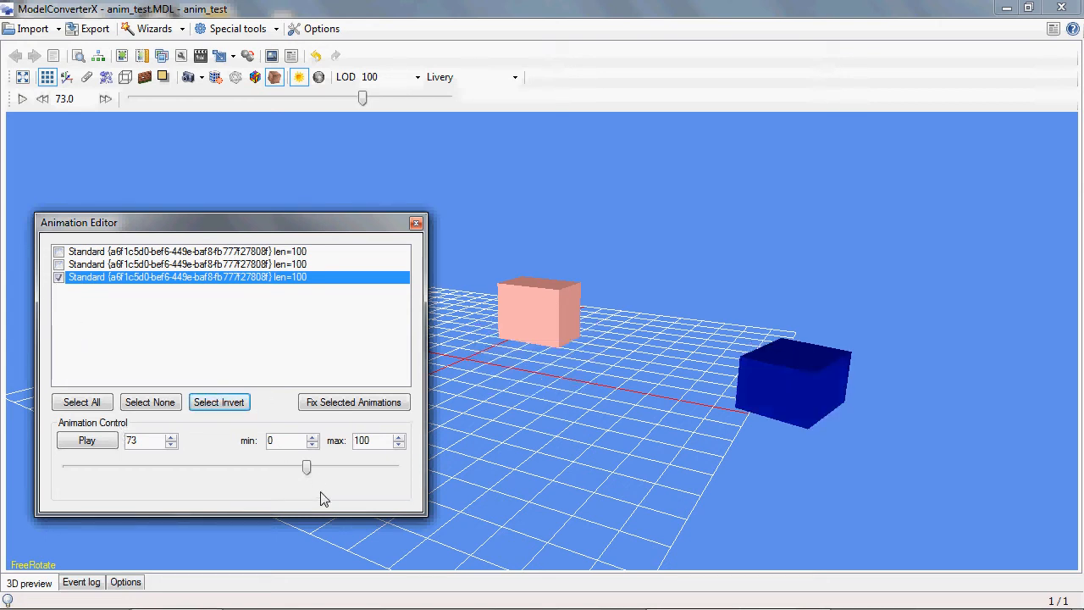
left_click_drag(307, 467, 319, 467)
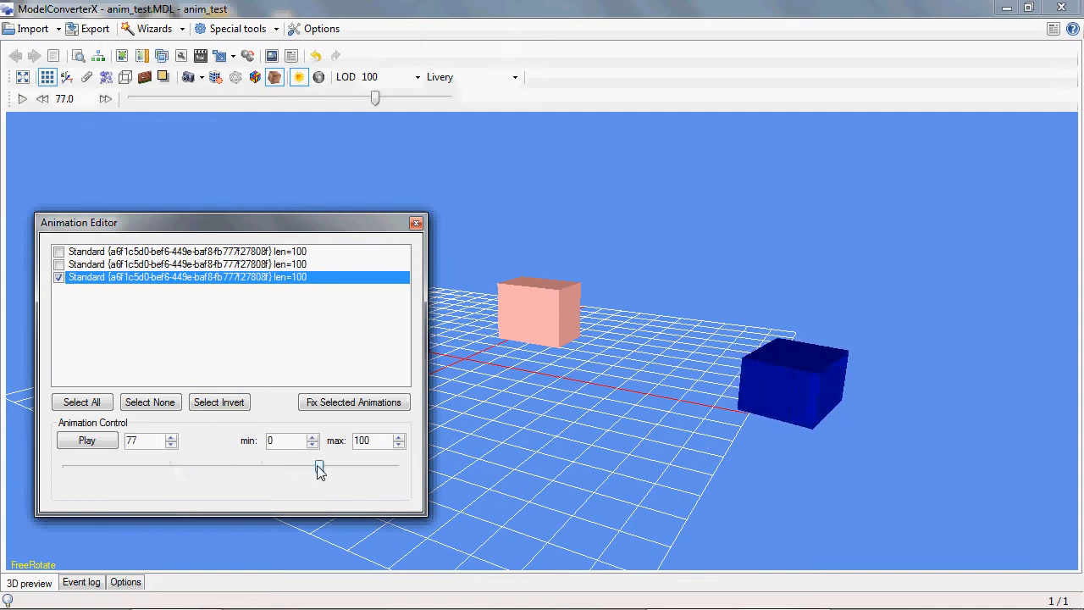
left_click_drag(229, 222, 682, 206)
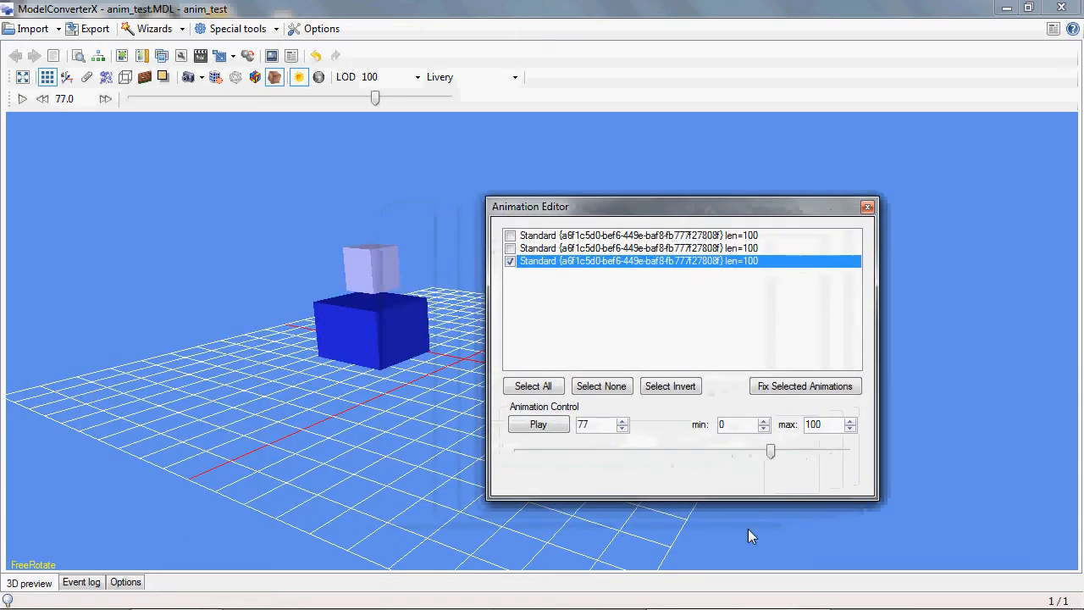
left_click_drag(771, 451, 708, 450)
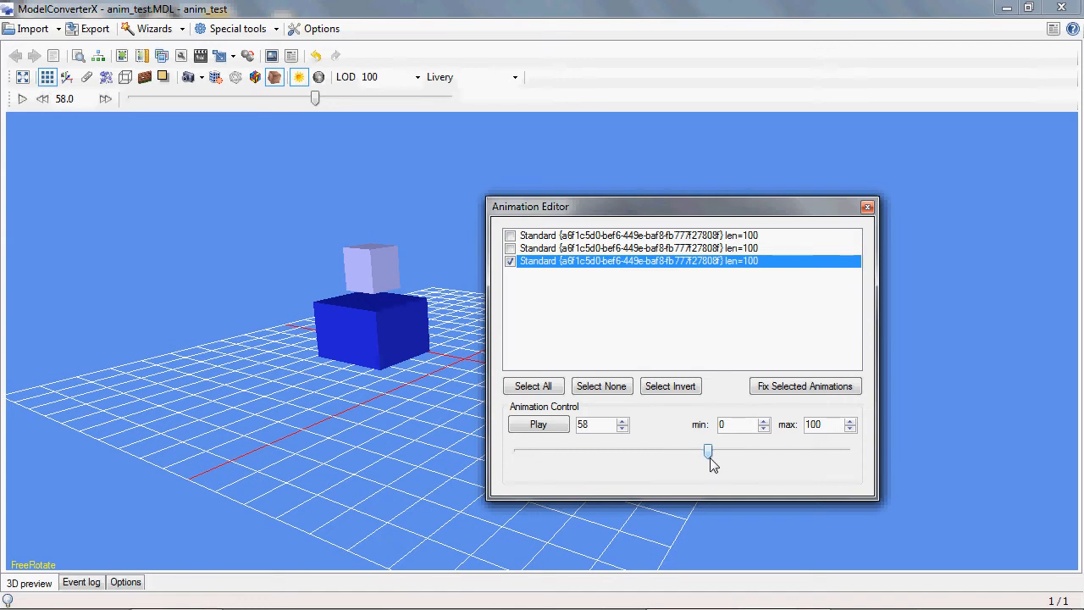
mouse_move(708, 283)
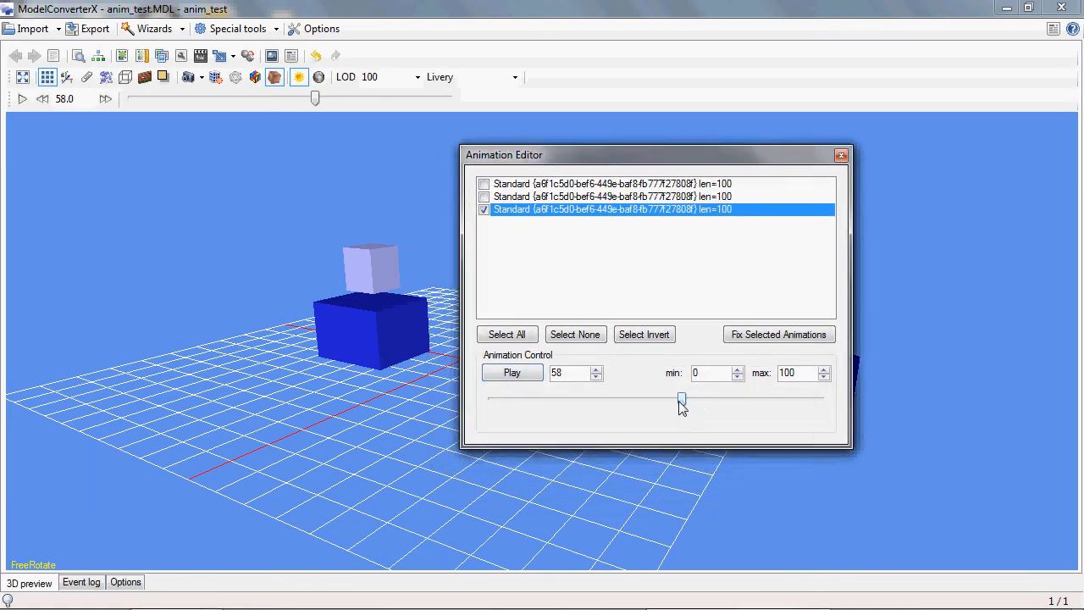
left_click_drag(682, 399, 619, 399)
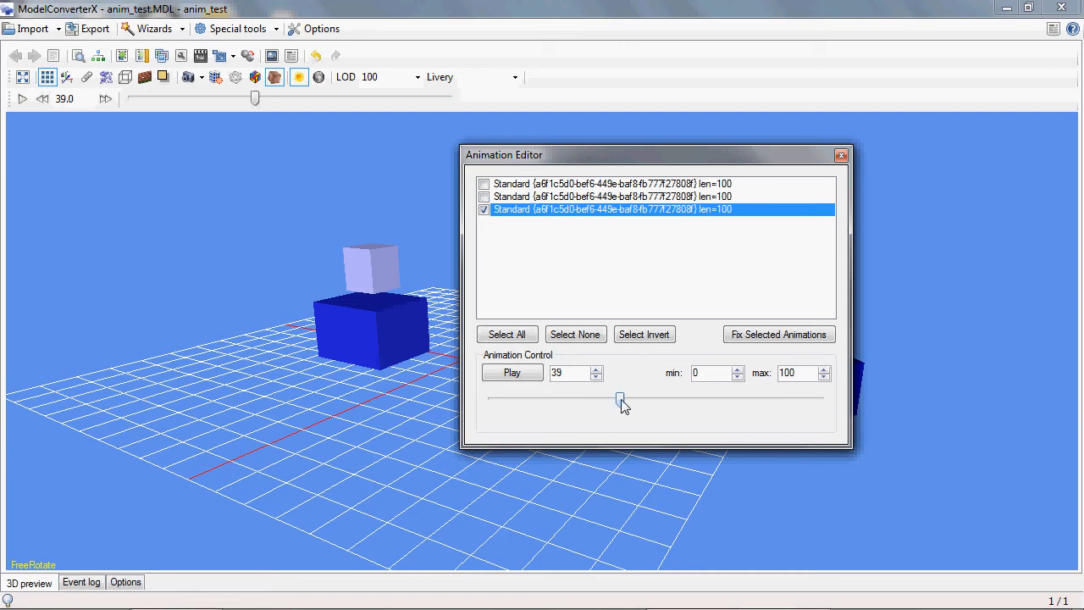
left_click_drag(618, 399, 640, 399)
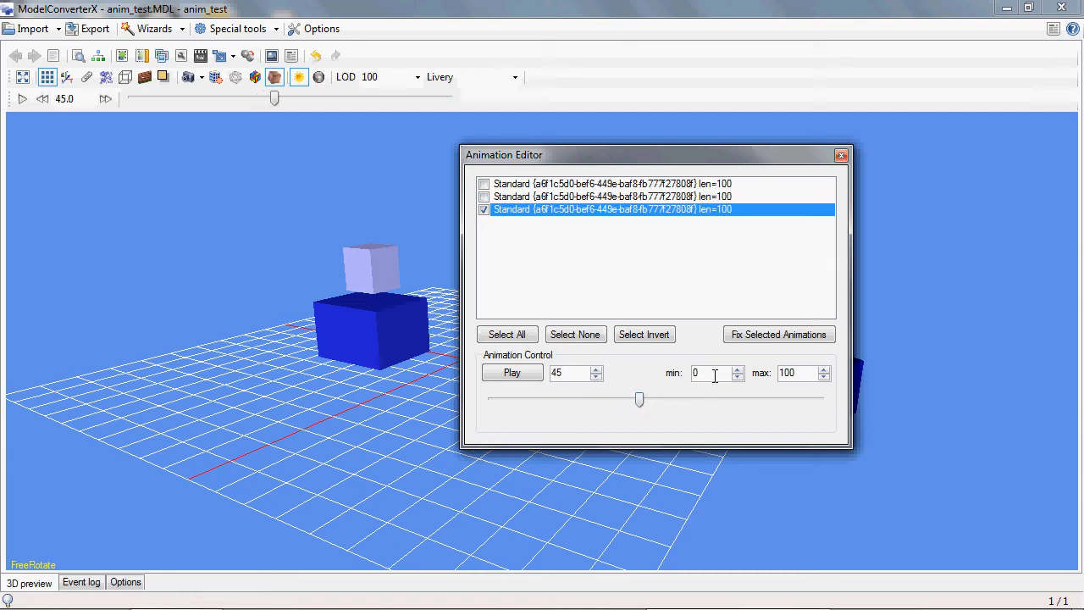
Step: Limit the animation playback range to frames 40–60
left_click(507, 334)
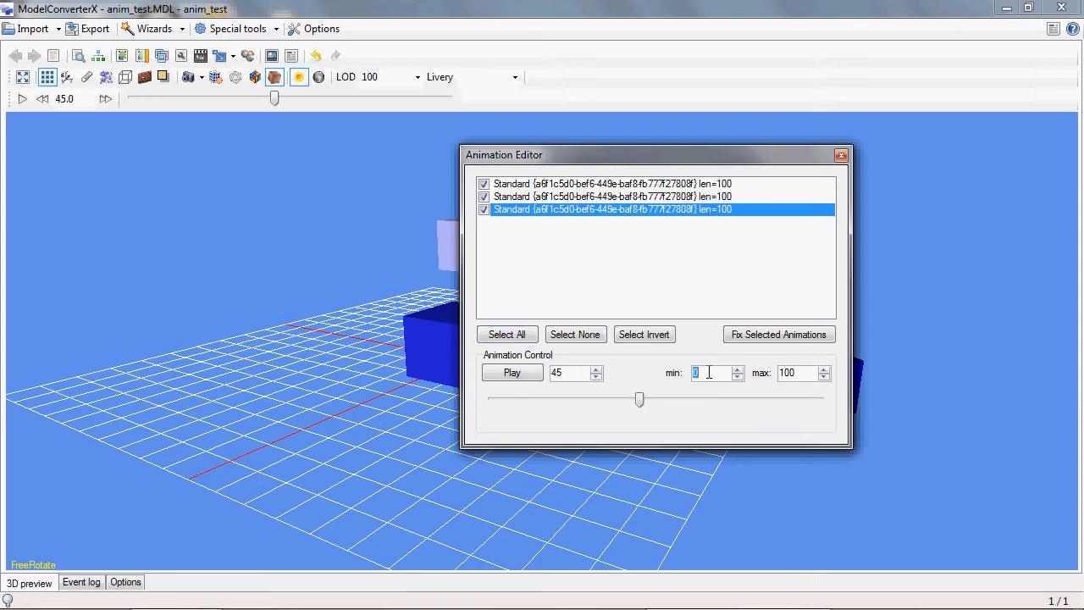
type("40")
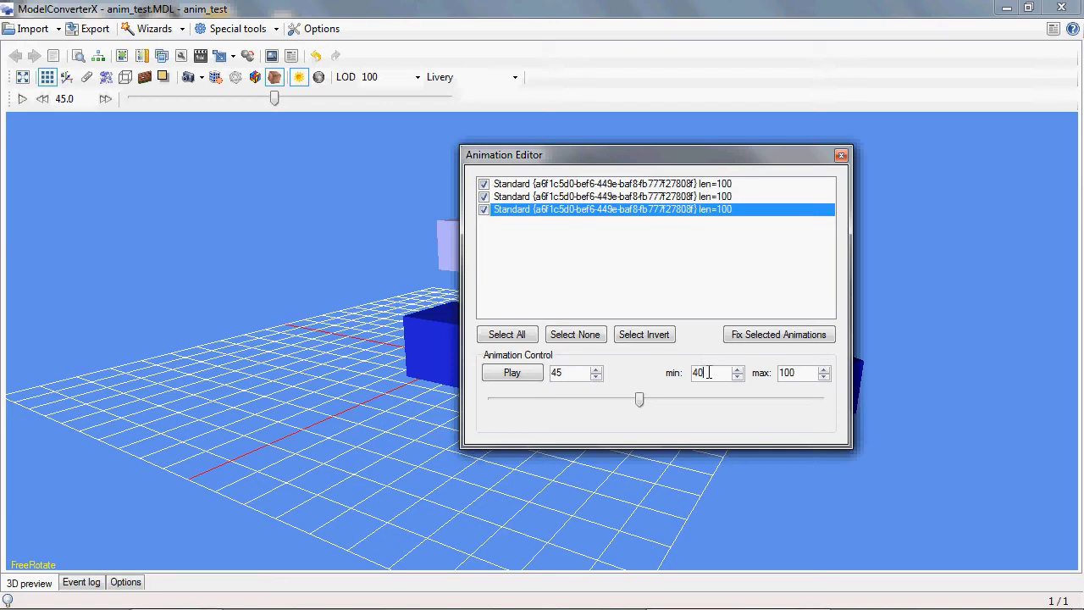
left_click_drag(640, 399, 519, 399)
type("60")
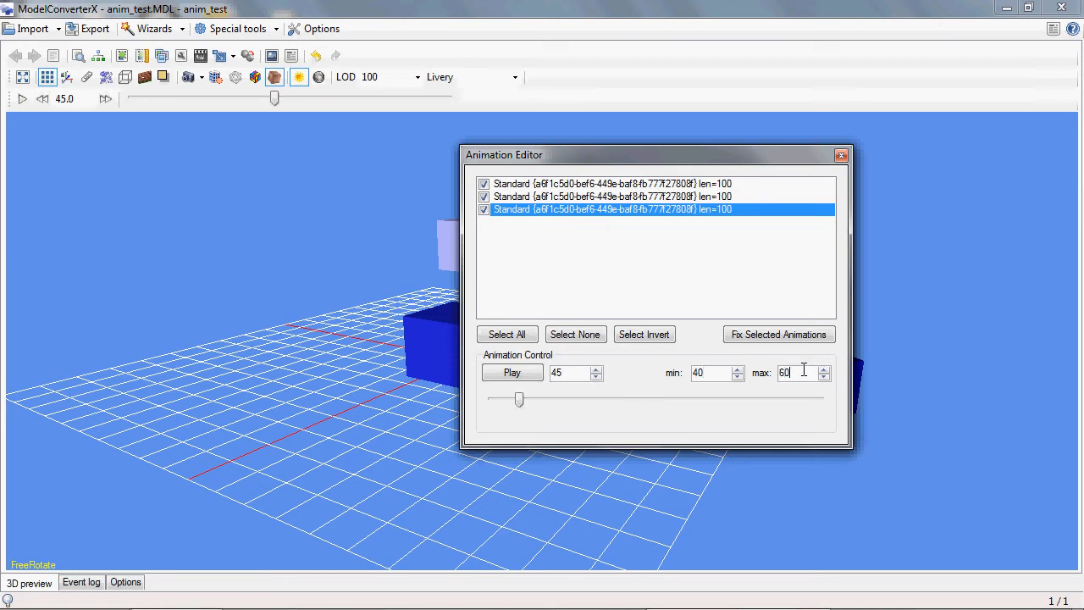
left_click_drag(657, 154, 269, 215)
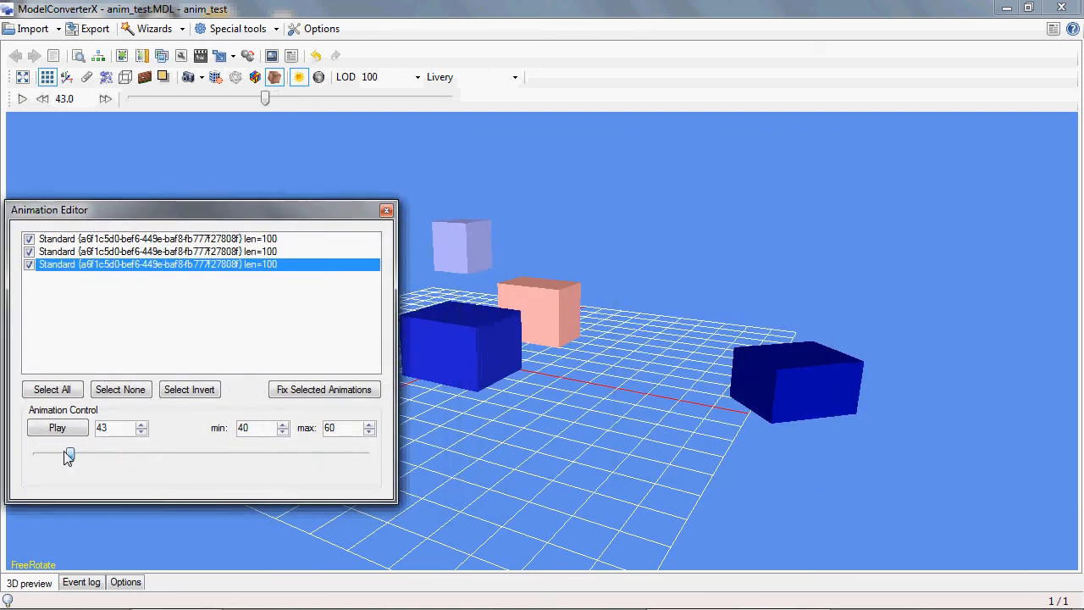
Step: Scrub through the 40–60 range, then play the preview and stop it
left_click_drag(68, 455, 136, 455)
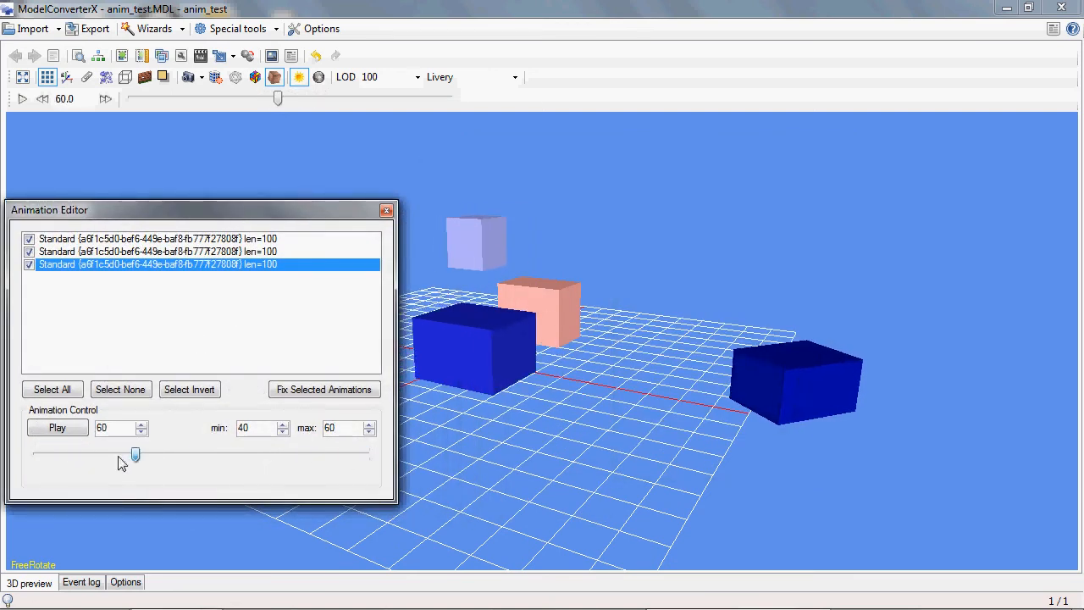
left_click_drag(135, 455, 250, 455)
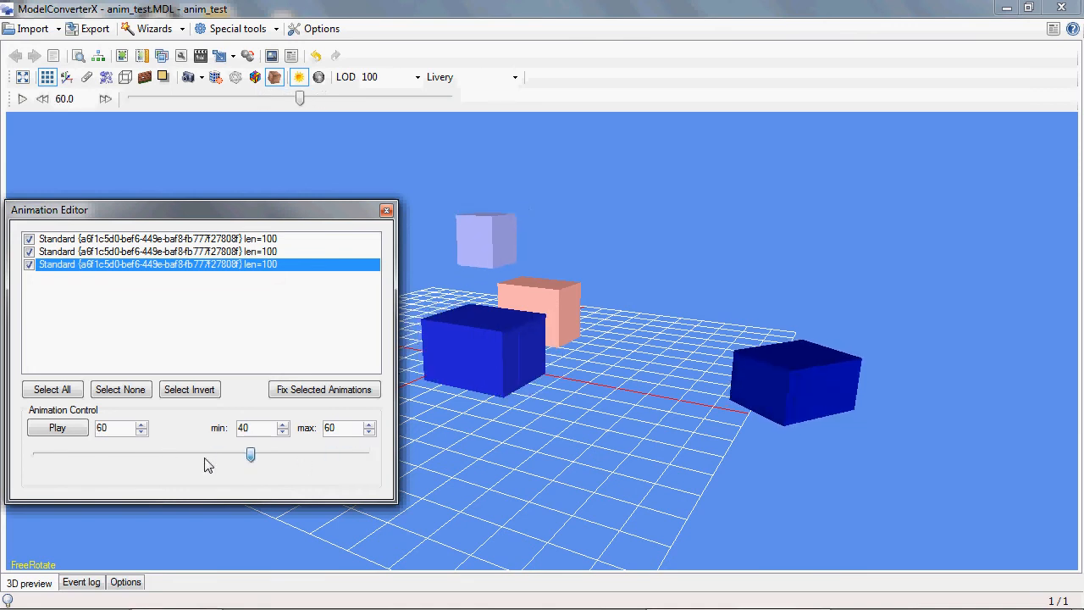
left_click(57, 427)
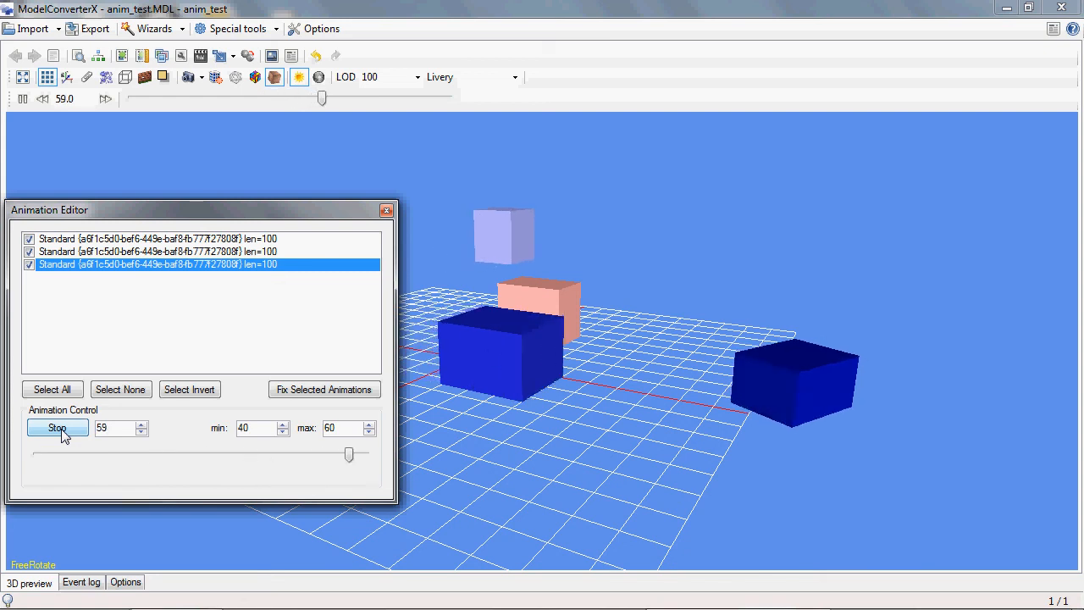
left_click(56, 428)
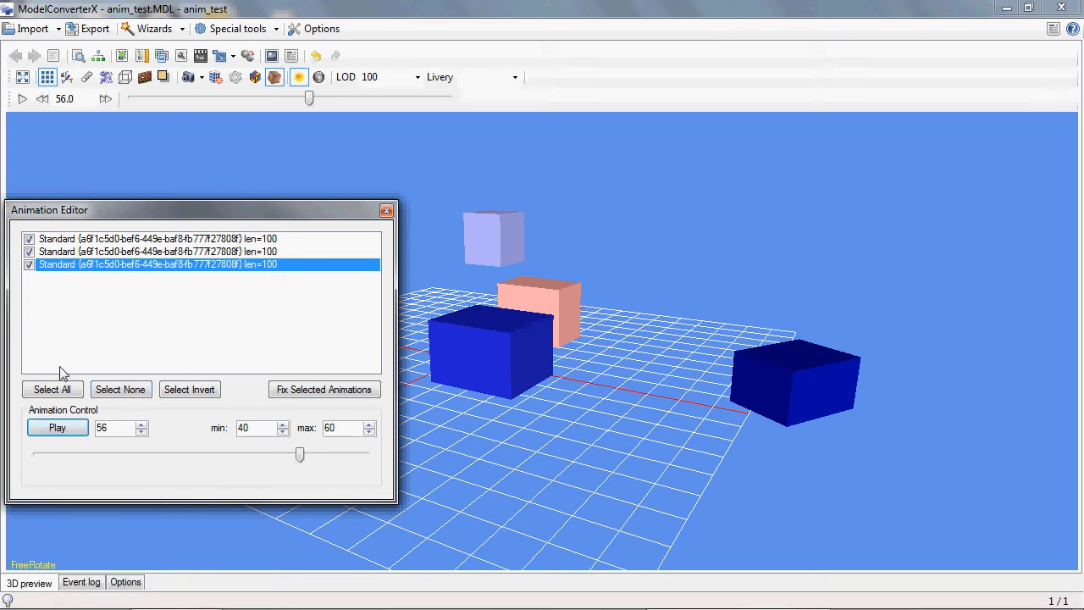
mouse_move(182, 331)
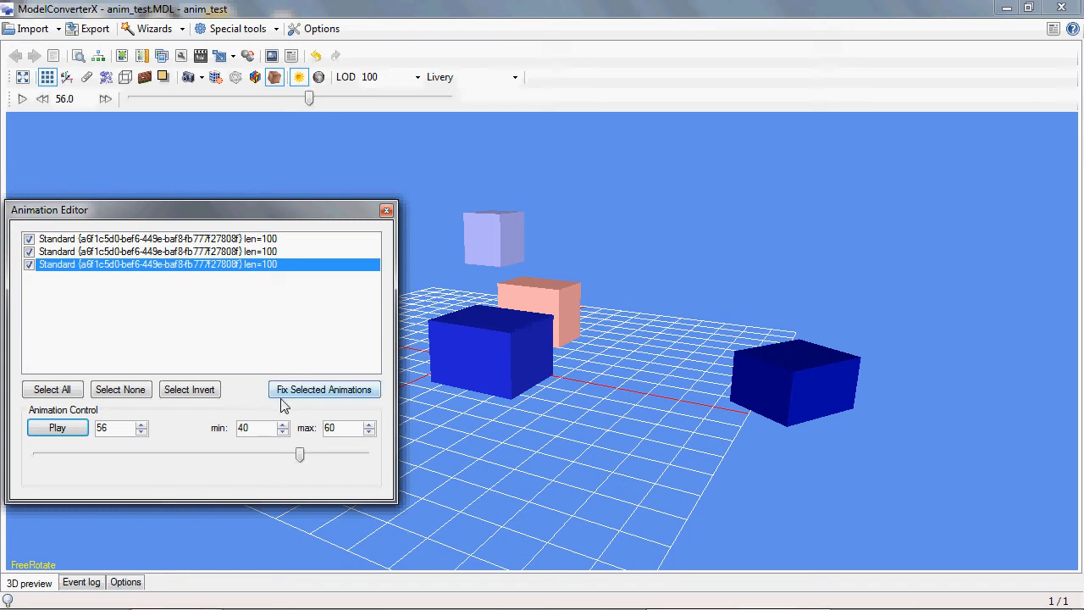
mouse_move(307, 405)
type("100")
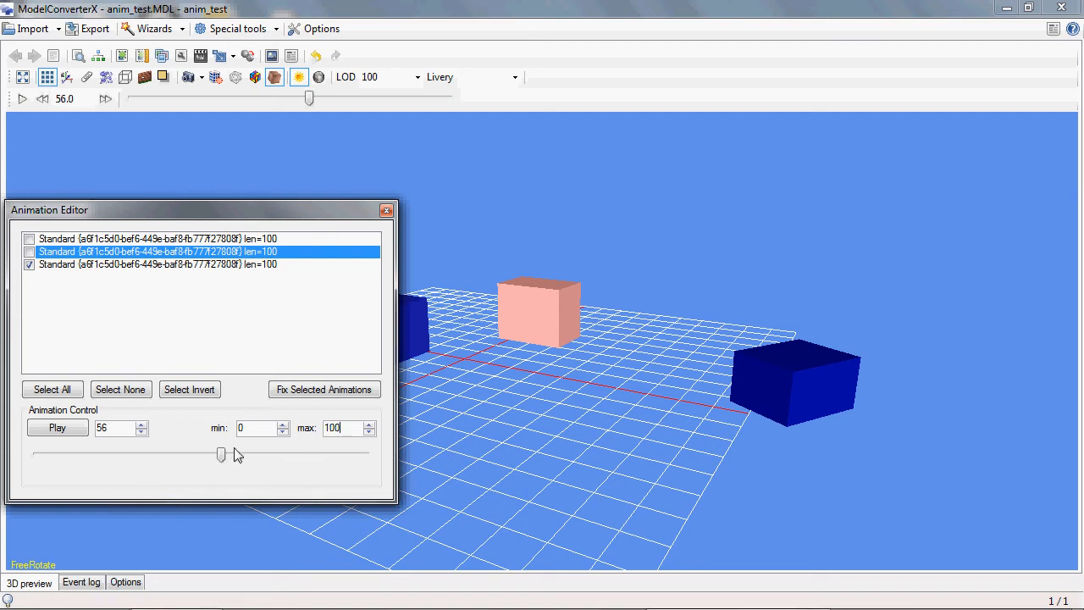
Step: Fix the selected third animation, leaving two animations in the editor
left_click_drag(221, 455, 234, 455)
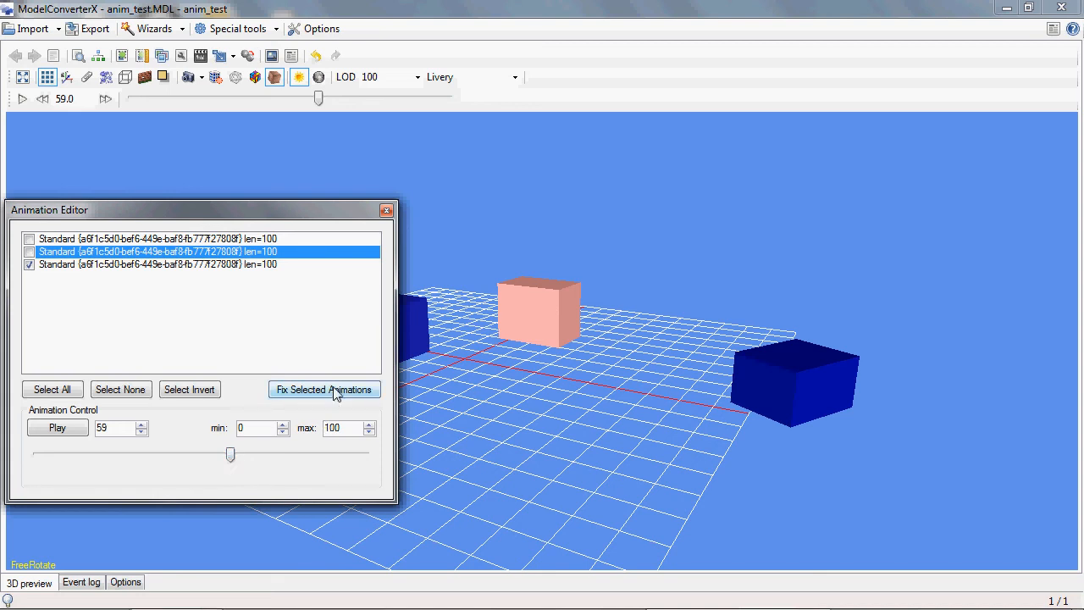
left_click(323, 389)
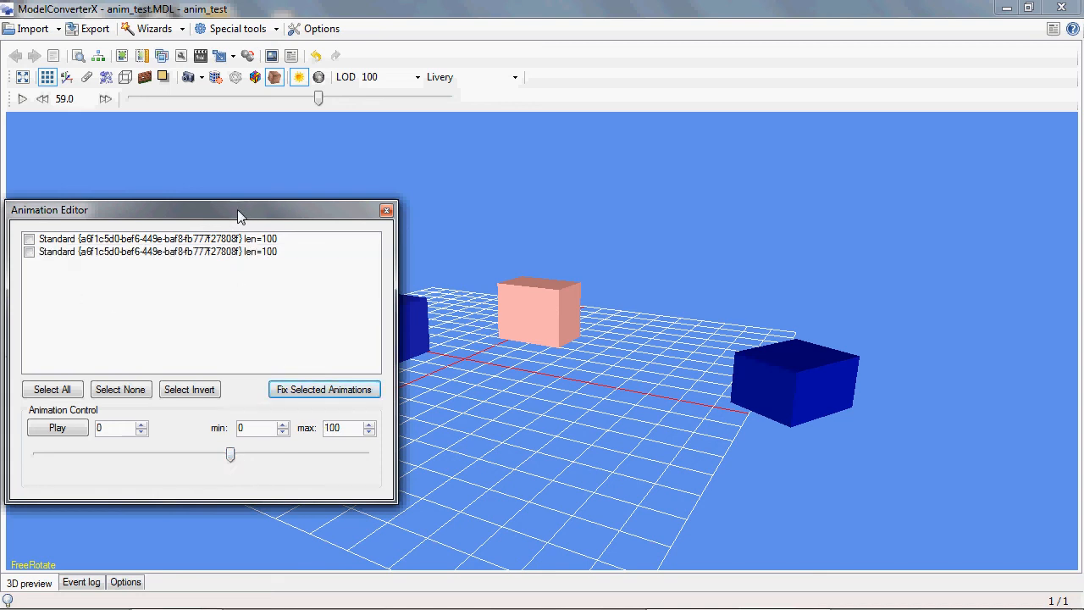
left_click_drag(240, 210, 234, 313)
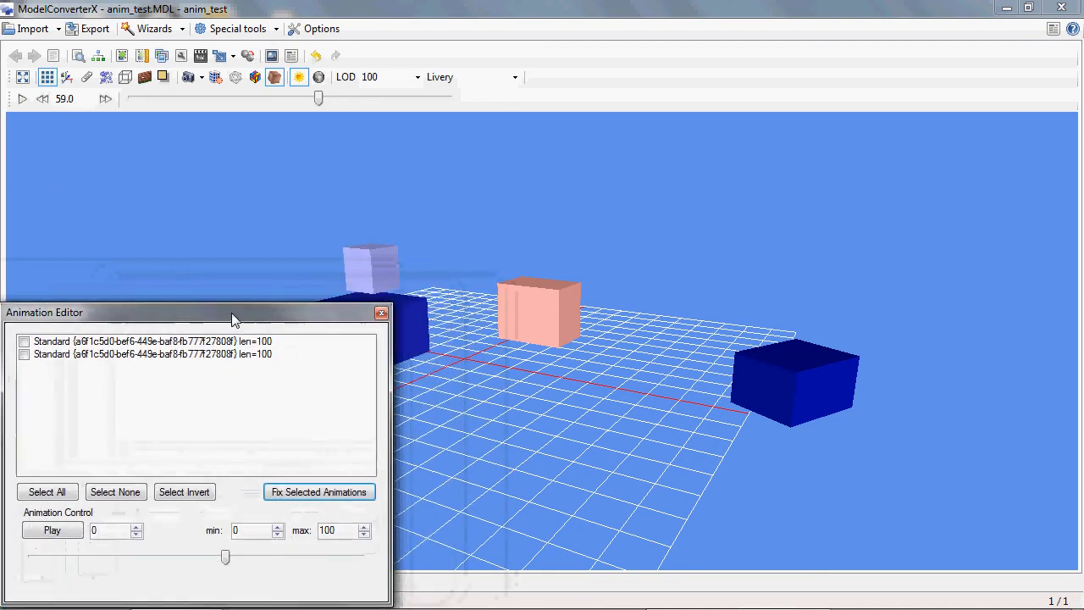
Step: Select both remaining animations and scrub the preview through frames 27, 61 and beyond
left_click(47, 493)
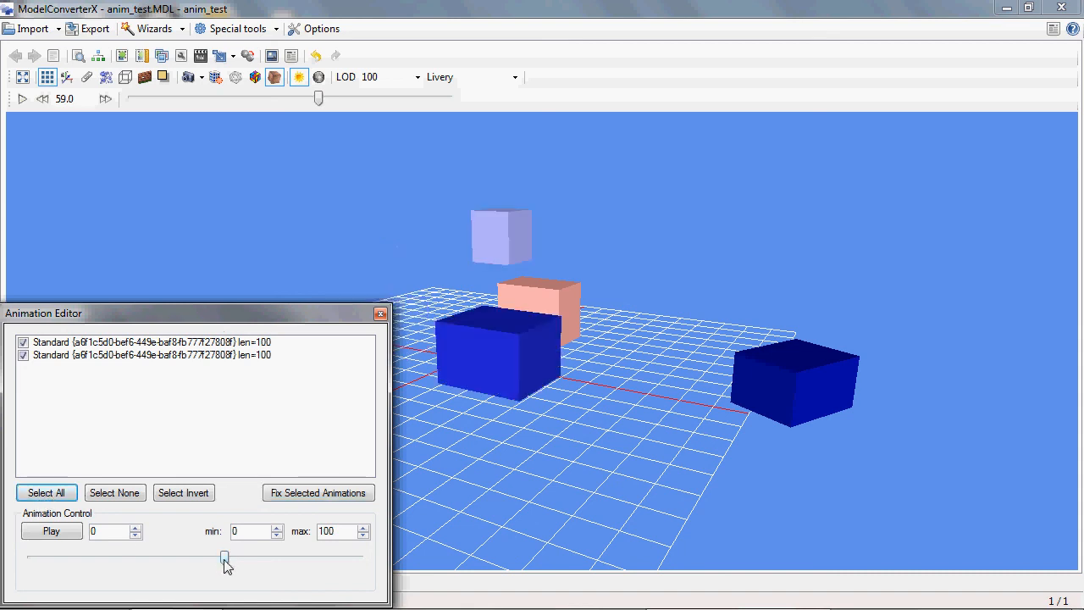
left_click_drag(224, 558, 267, 559)
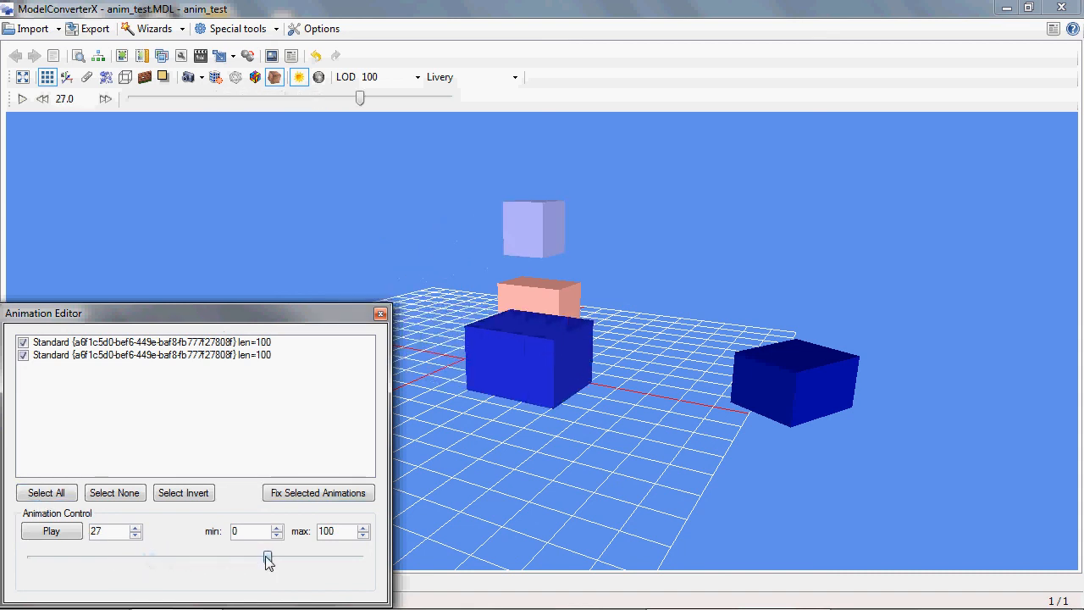
left_click_drag(267, 560, 195, 560)
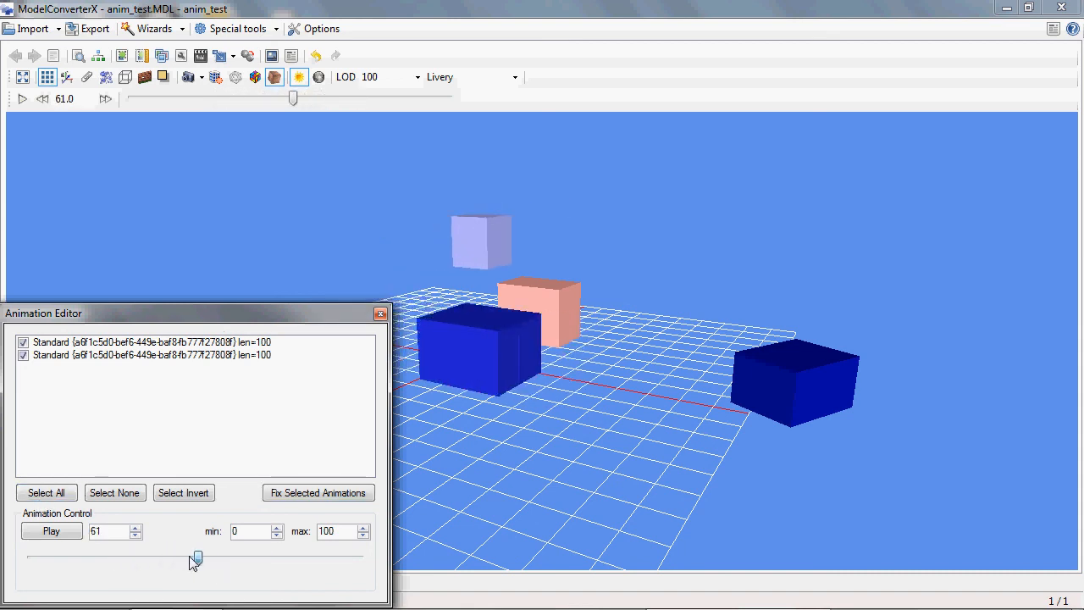
left_click_drag(194, 557, 286, 557)
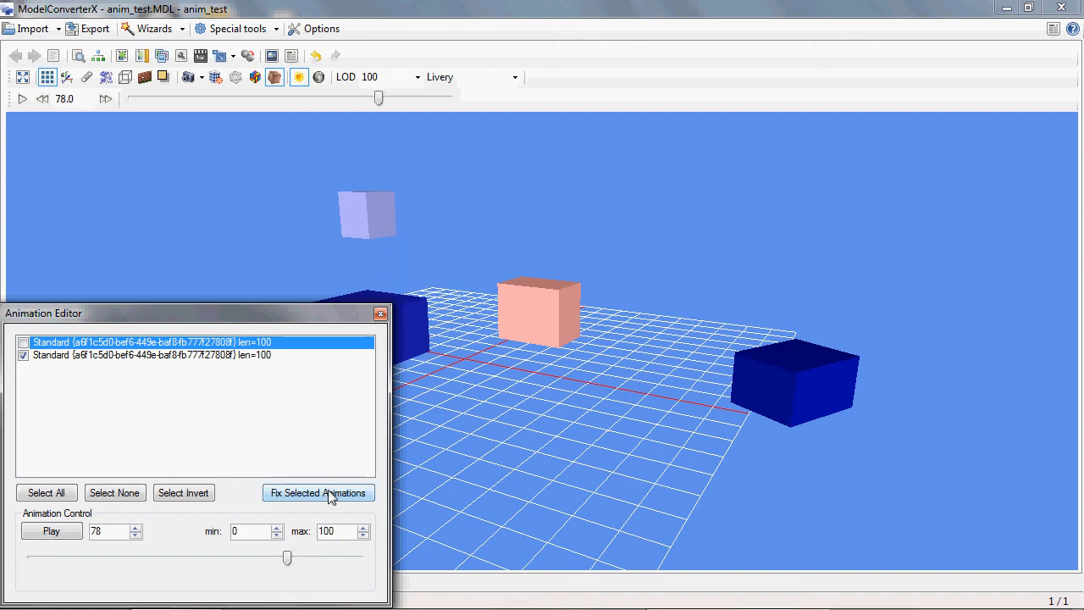
Step: Fix the second animation, tick the last one, and scrub its preview to frames 43 and 51
left_click(318, 492)
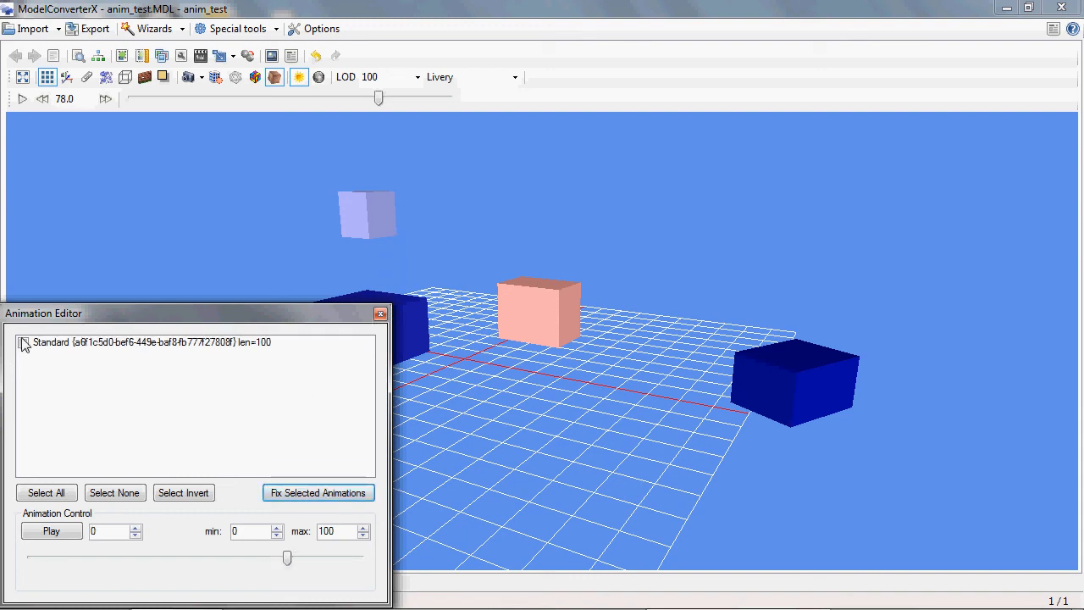
left_click(23, 341)
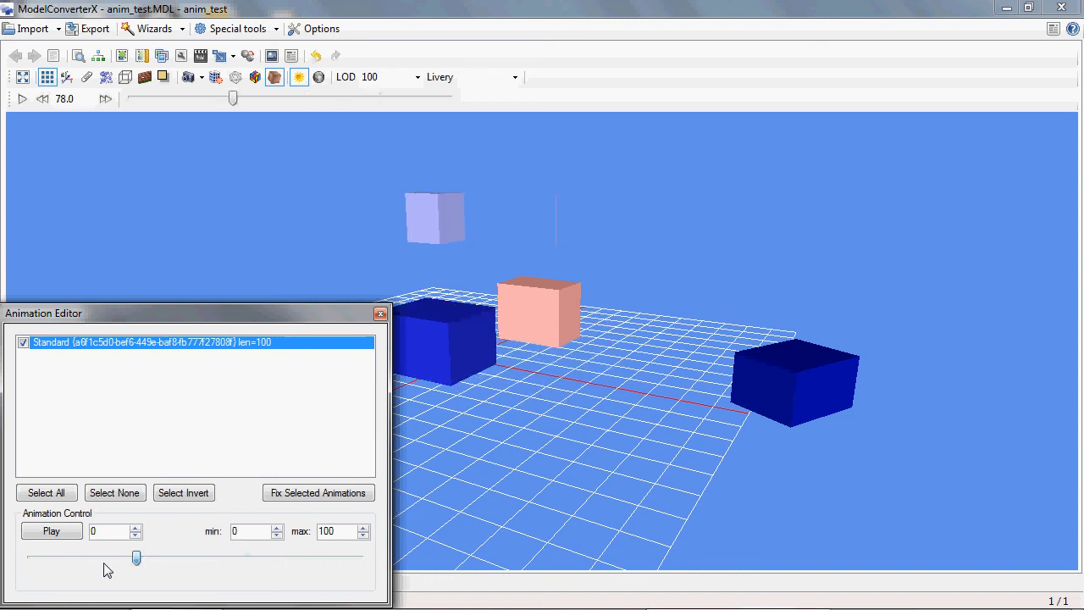
left_click_drag(136, 558, 182, 557)
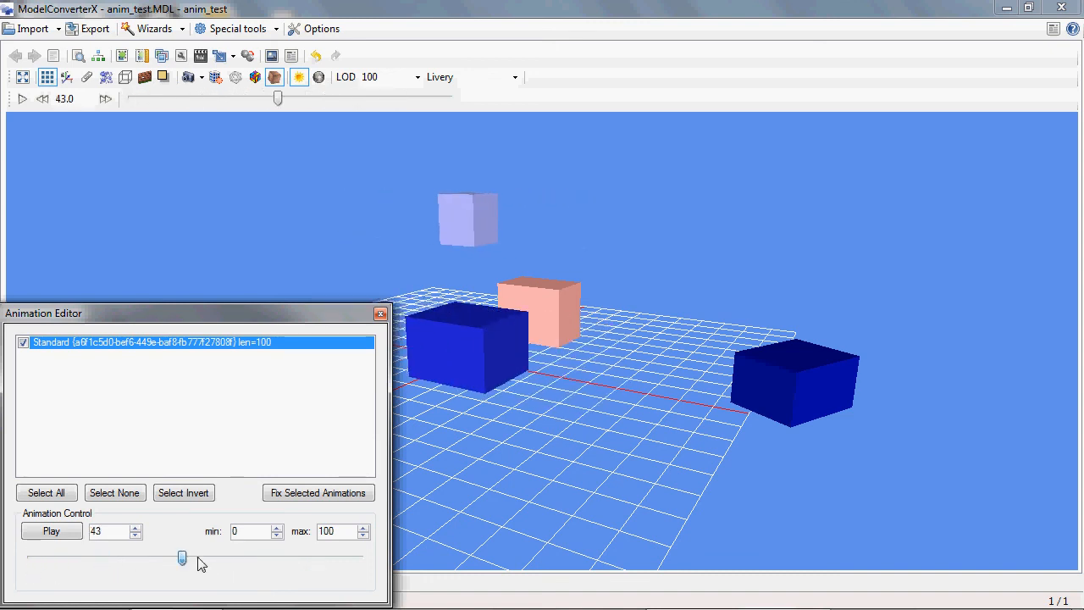
left_click_drag(182, 557, 196, 557)
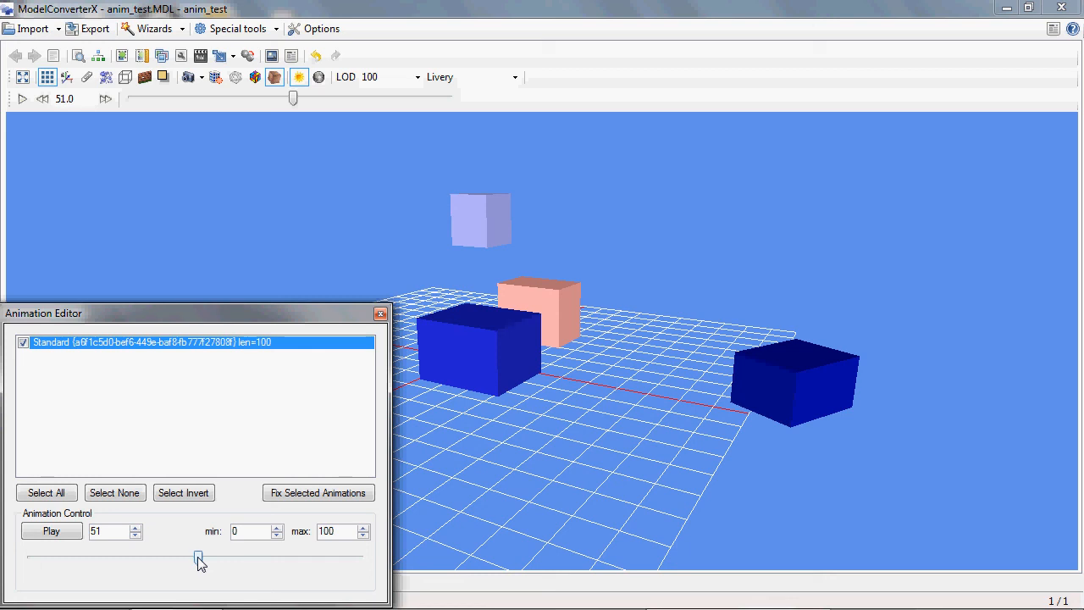
mouse_move(210, 322)
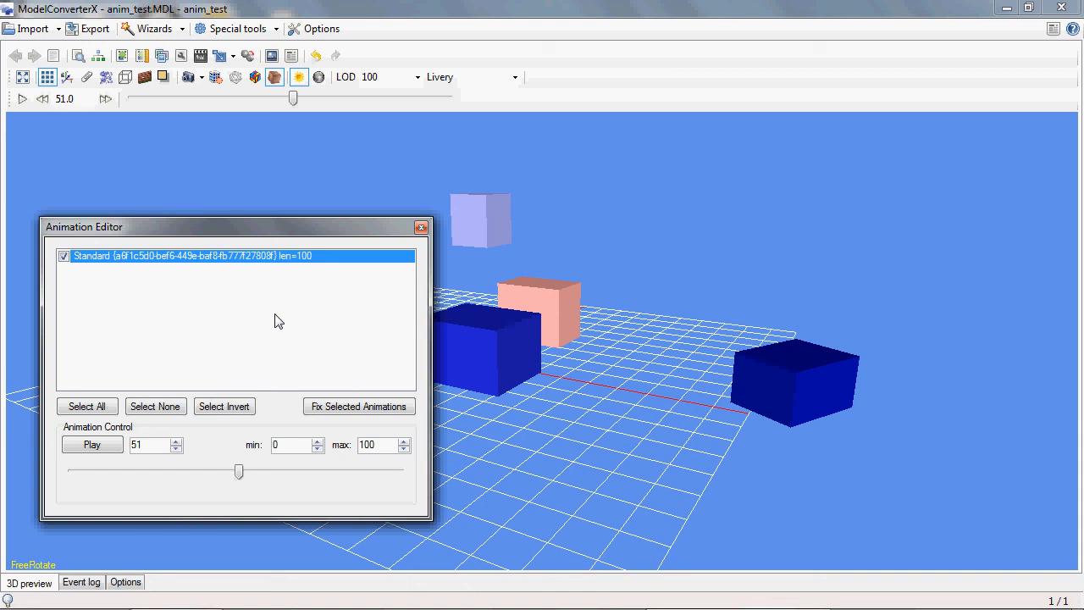
mouse_move(91, 267)
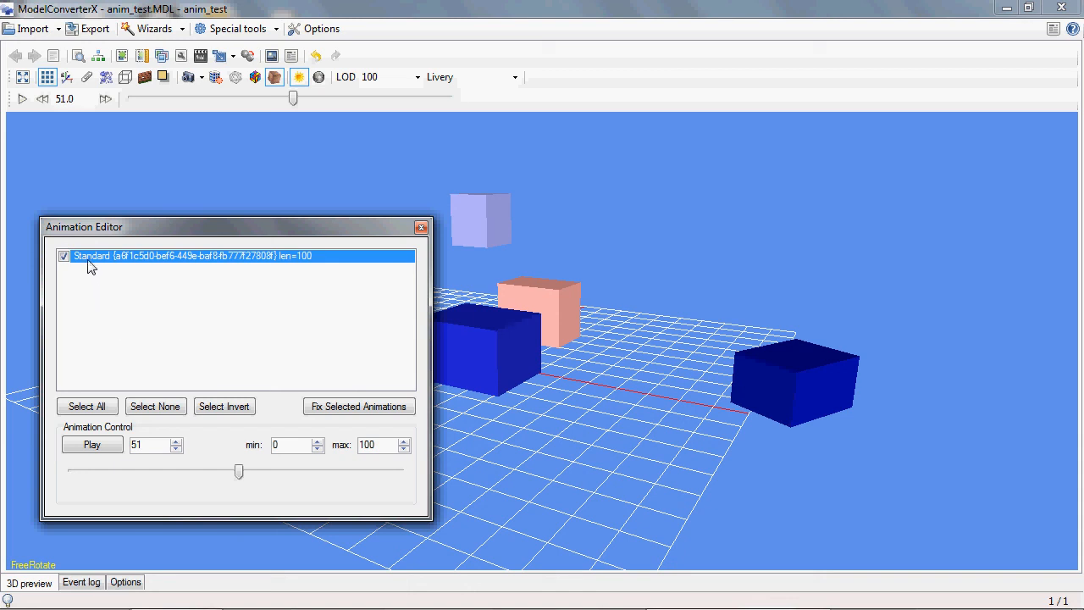
mouse_move(257, 259)
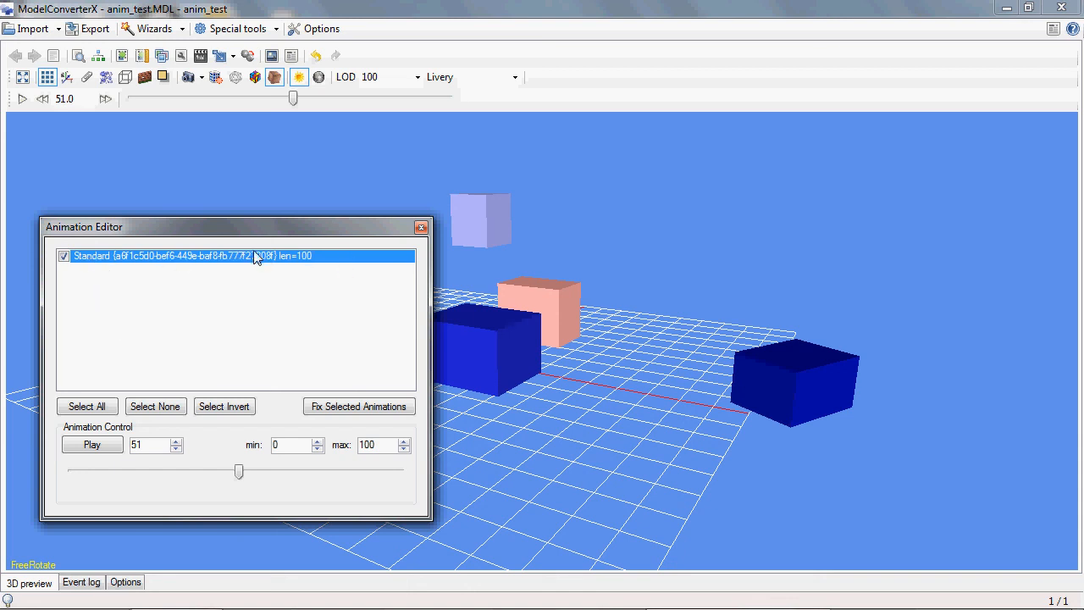
mouse_move(138, 274)
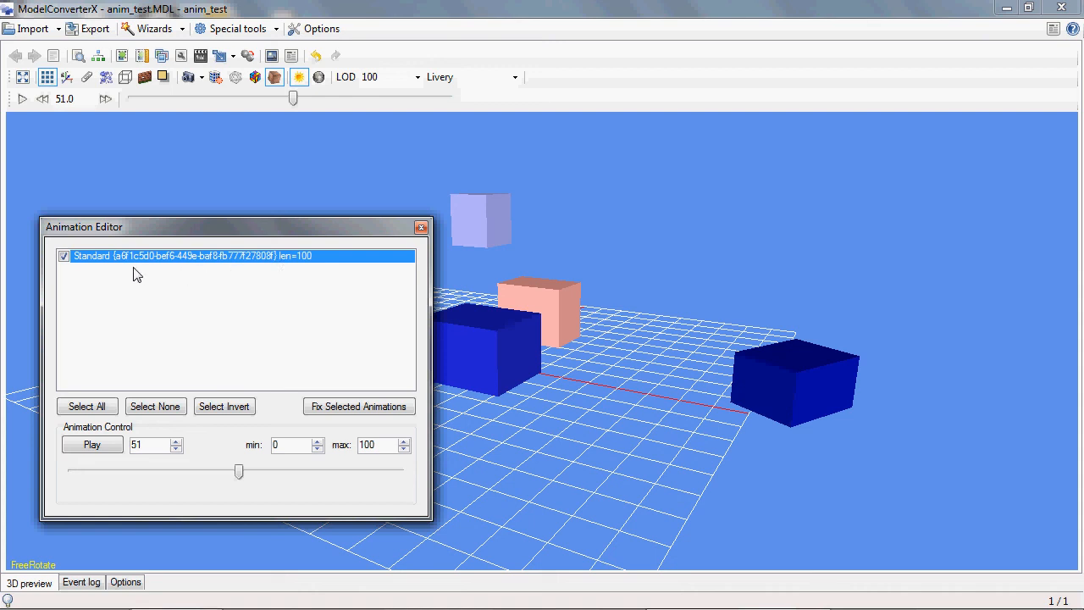
mouse_move(266, 258)
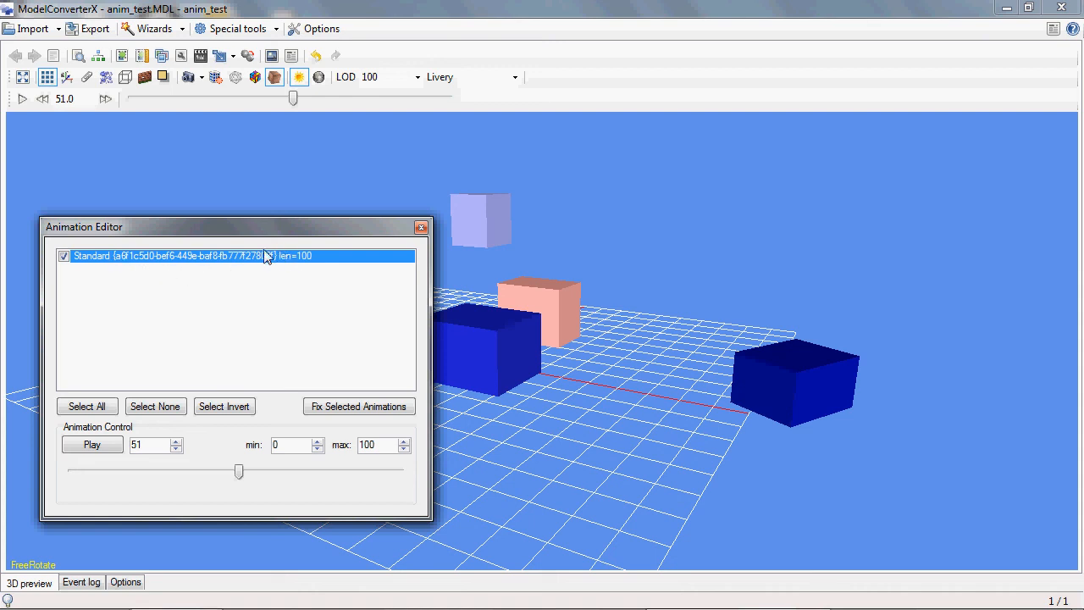
mouse_move(286, 260)
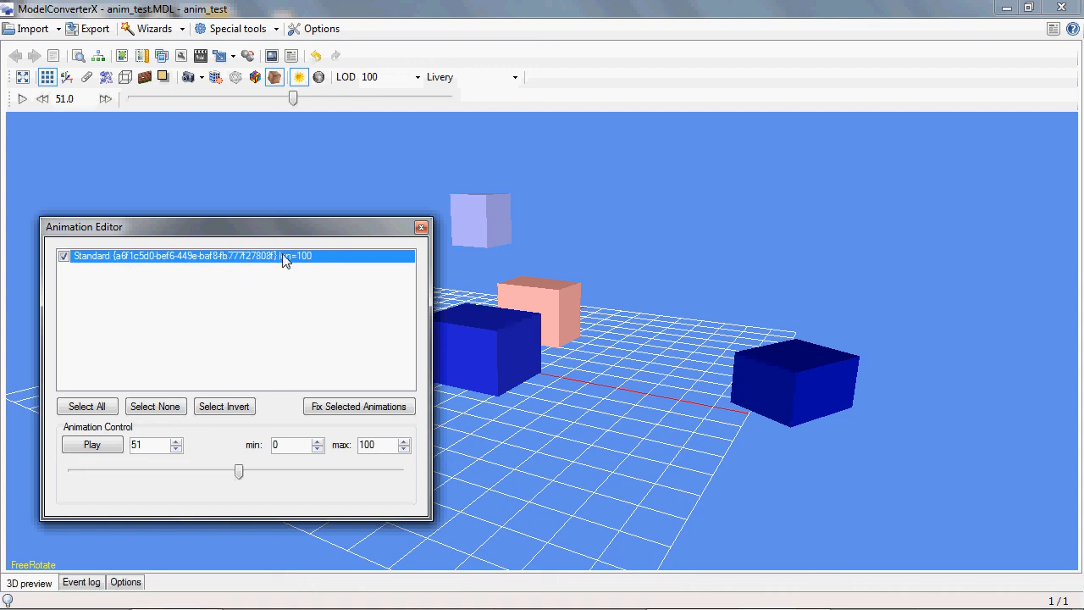
mouse_move(271, 267)
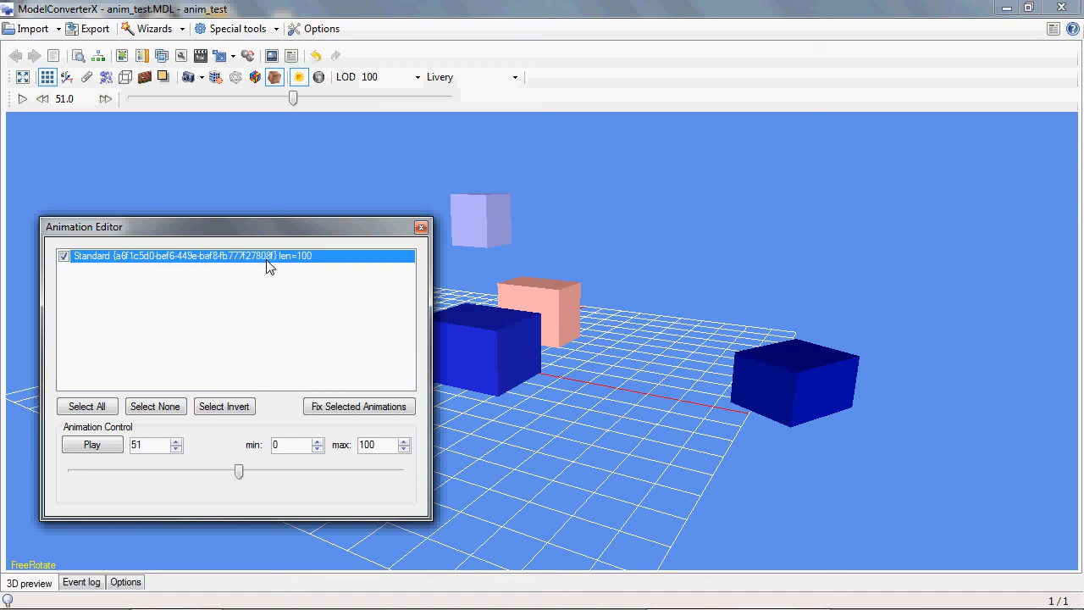
mouse_move(273, 265)
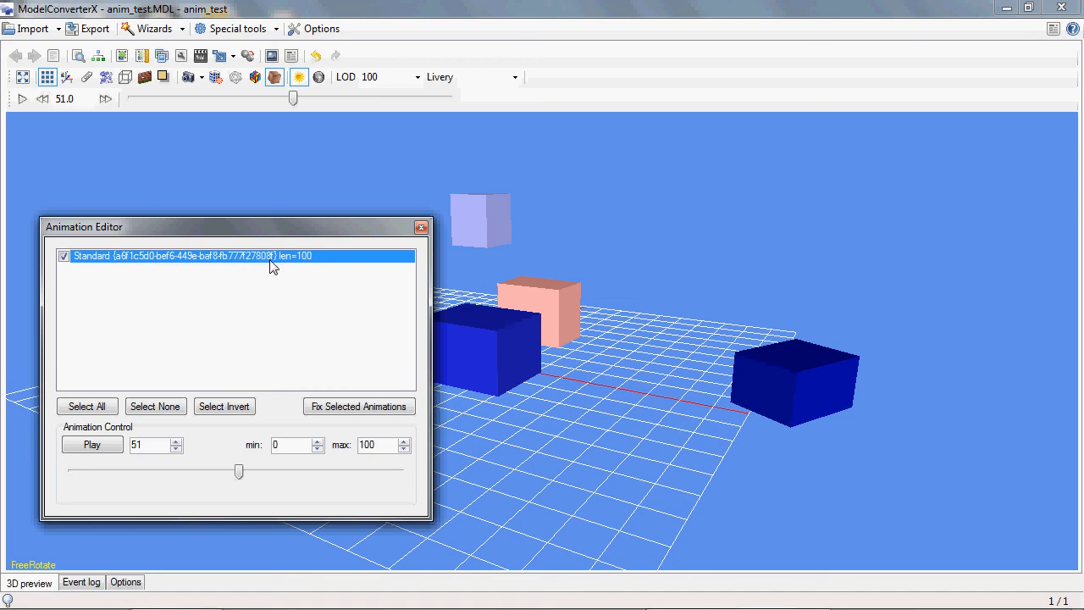